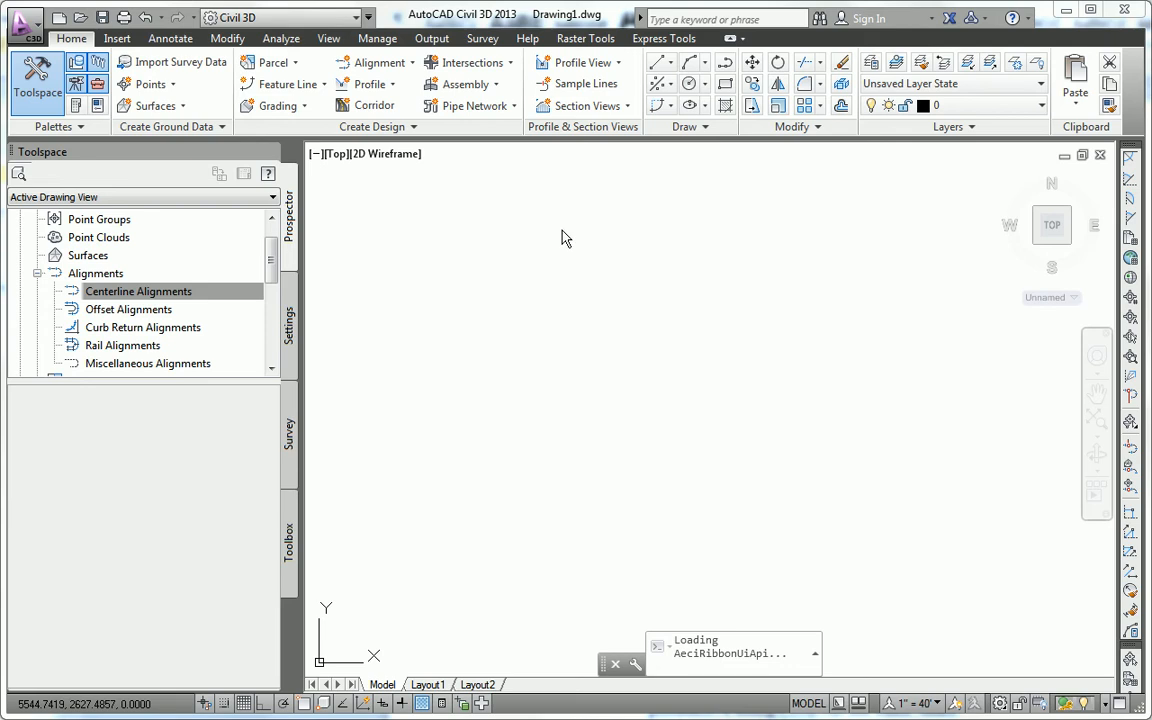
pyautogui.moveTo(528, 242)
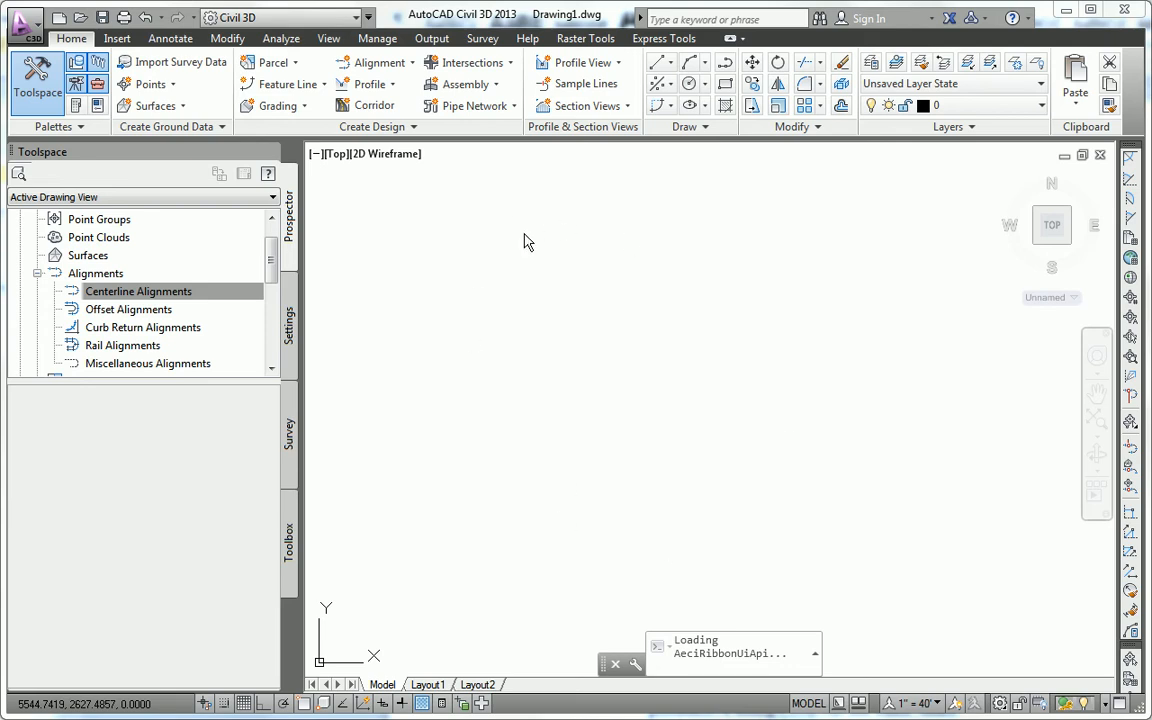
# Set the uniform background of 2D model space to White via Options > Display > Colors.
pyautogui.rightClick(464, 312)
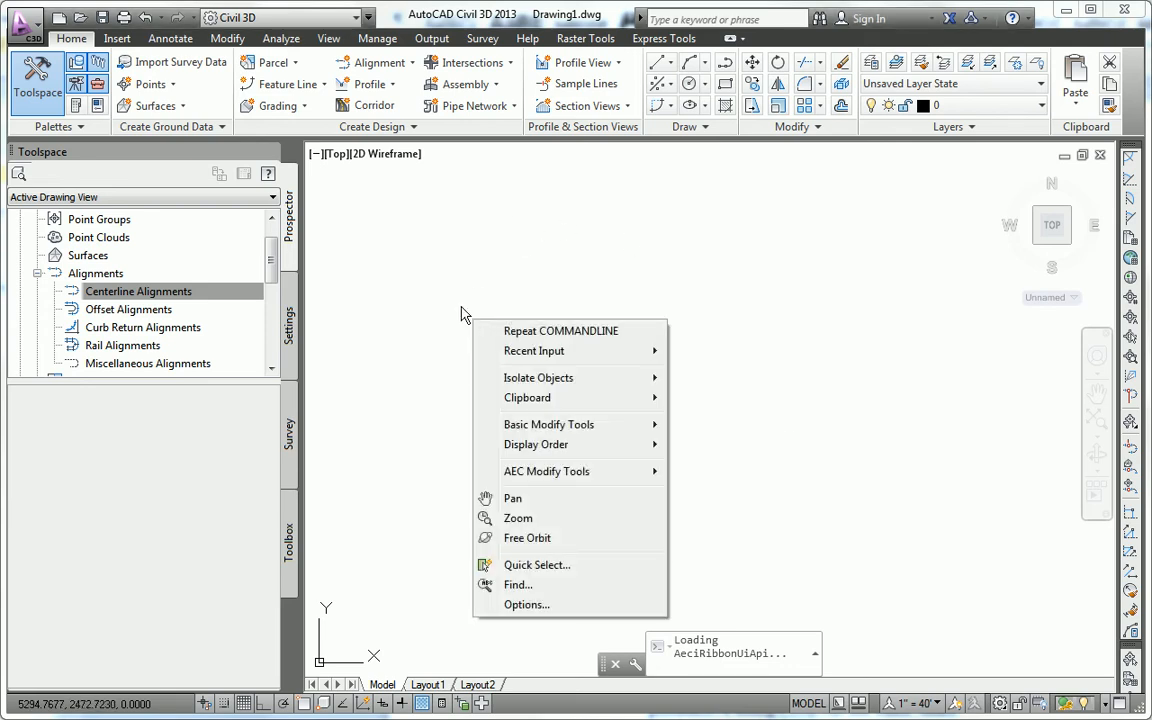
pyautogui.moveTo(454, 302)
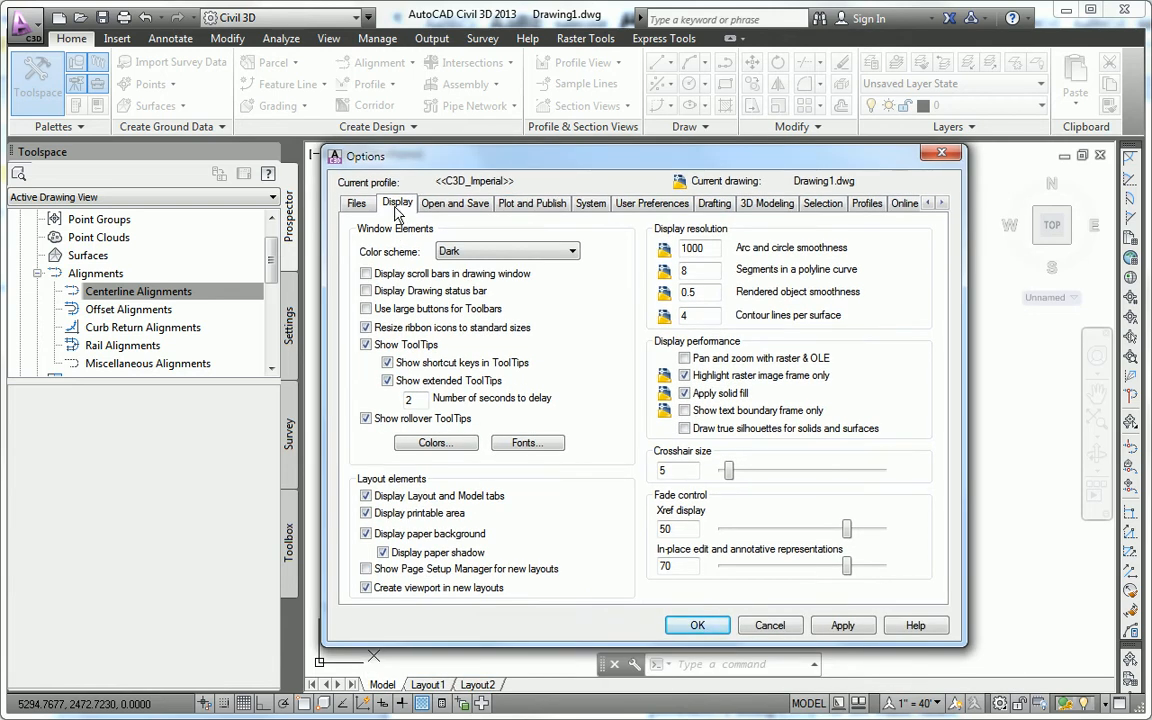
pyautogui.click(436, 442)
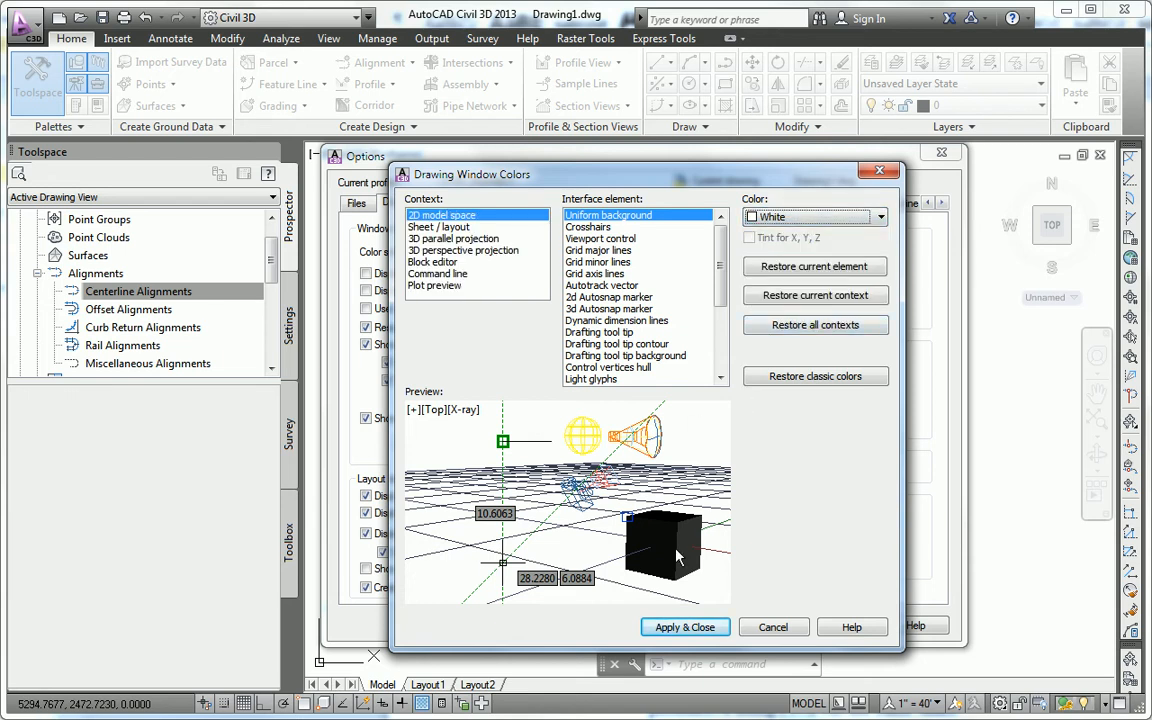
pyautogui.click(684, 626)
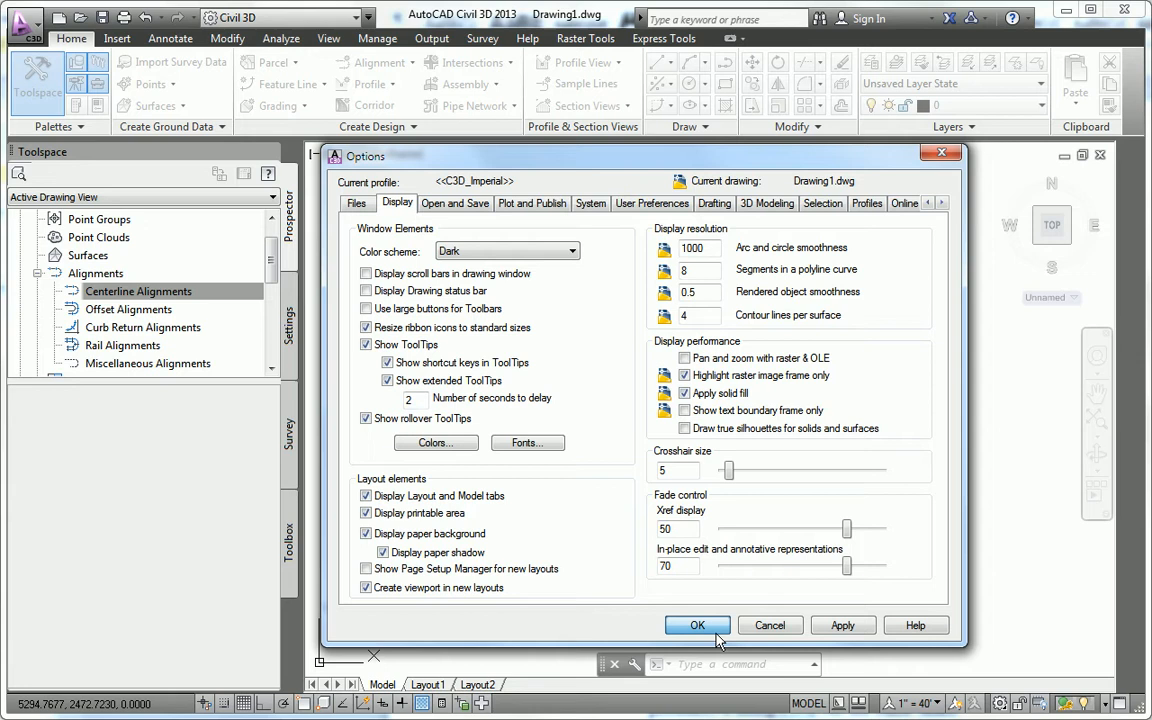
# Confirm the Options dialog with OK to keep the white background.
pyautogui.click(696, 624)
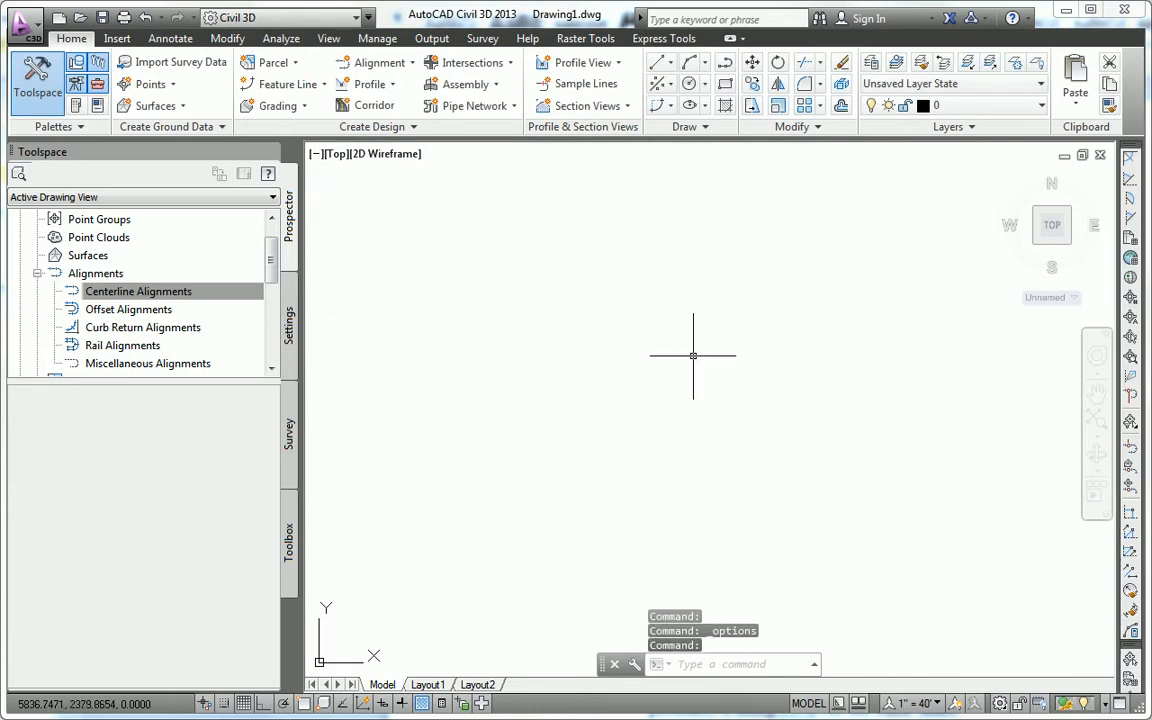
pyautogui.moveTo(656, 376)
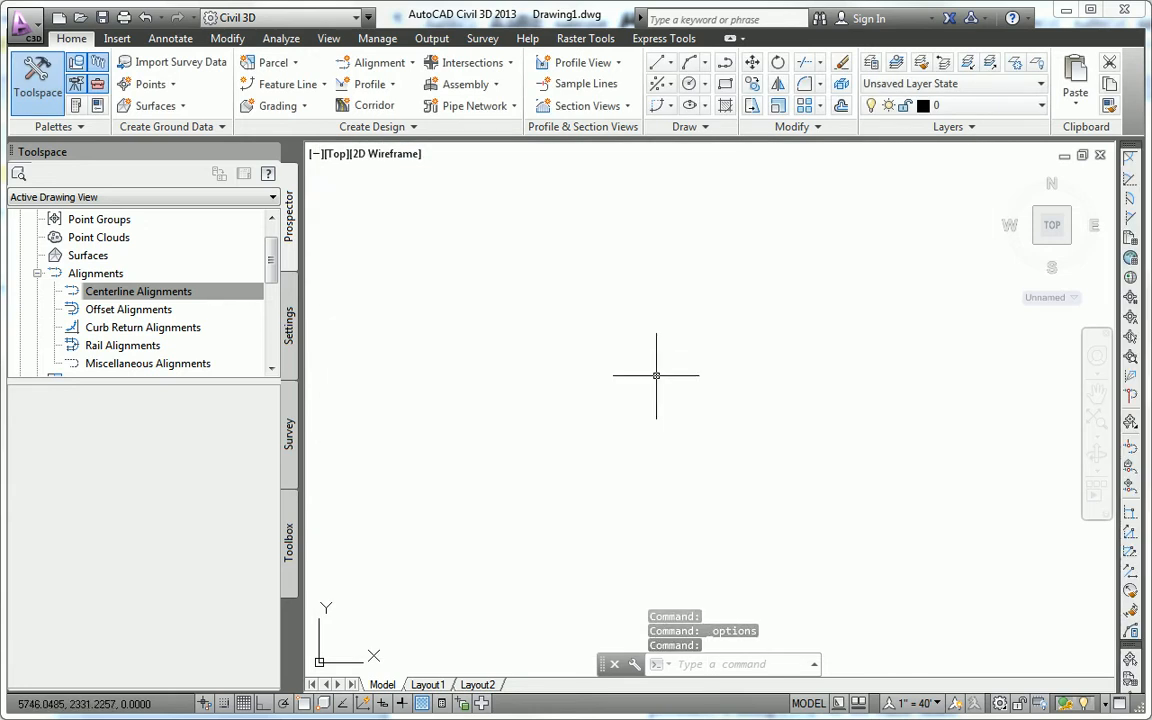
pyautogui.moveTo(712, 640)
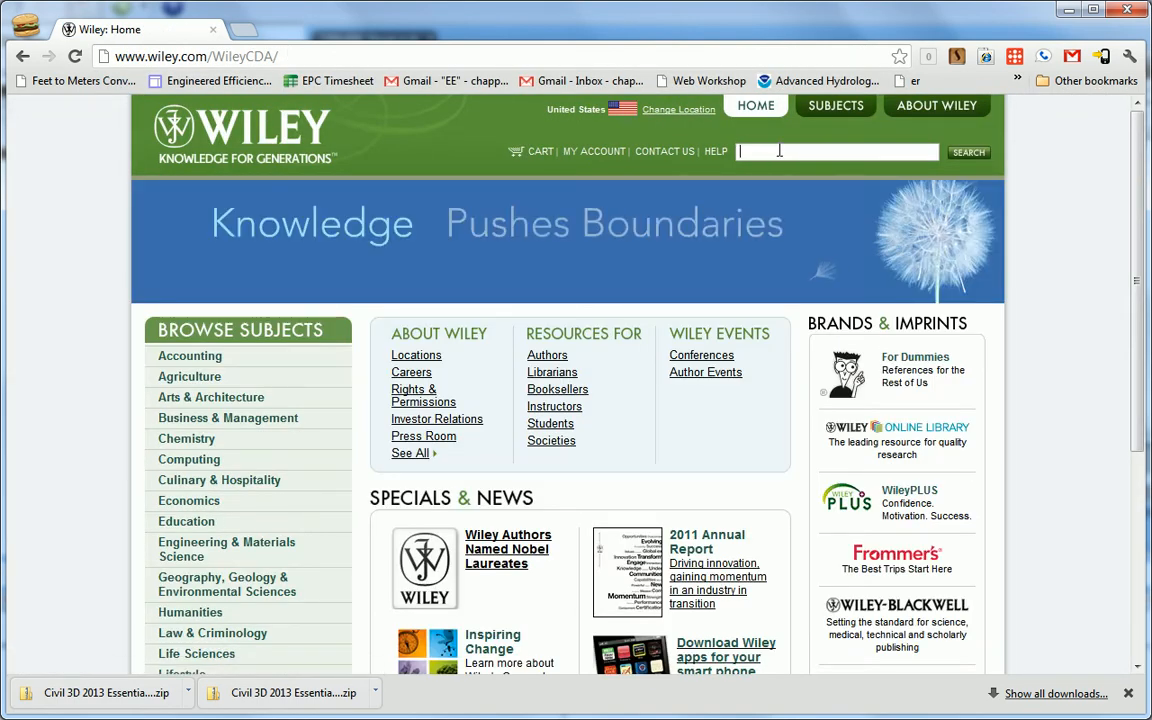
# Search wiley.com for 'civil essentials 2013' and show the book's Downloads list.
pyautogui.write('civil')
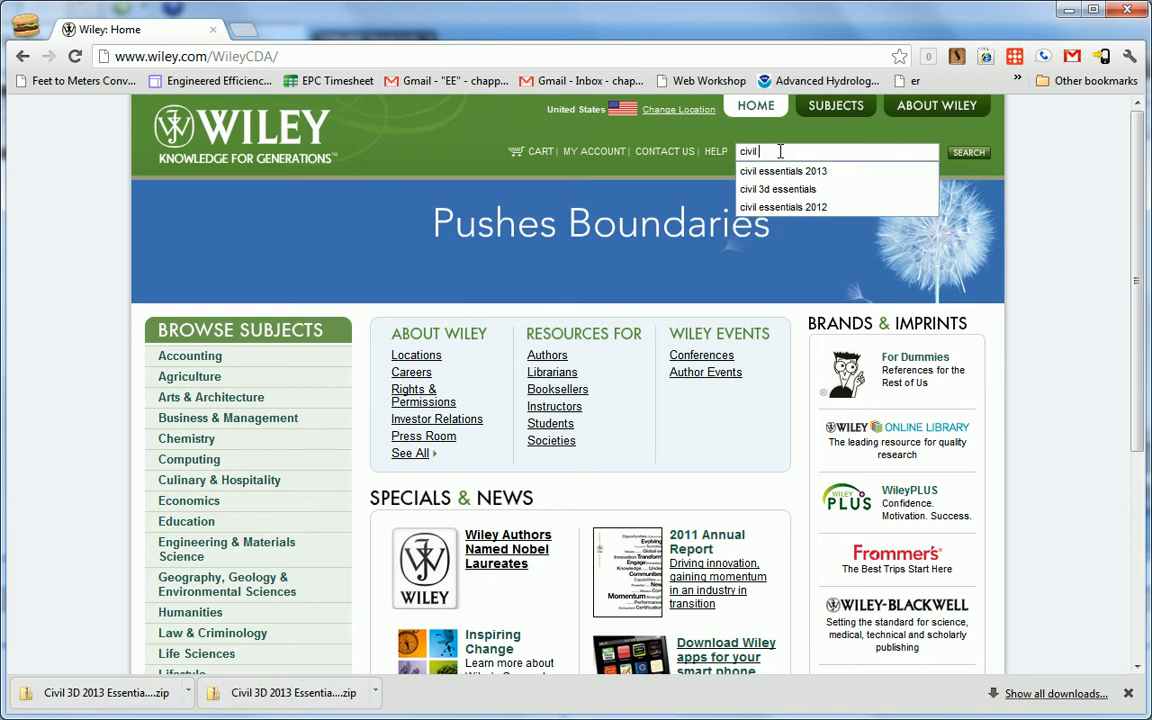
pyautogui.moveTo(790, 176)
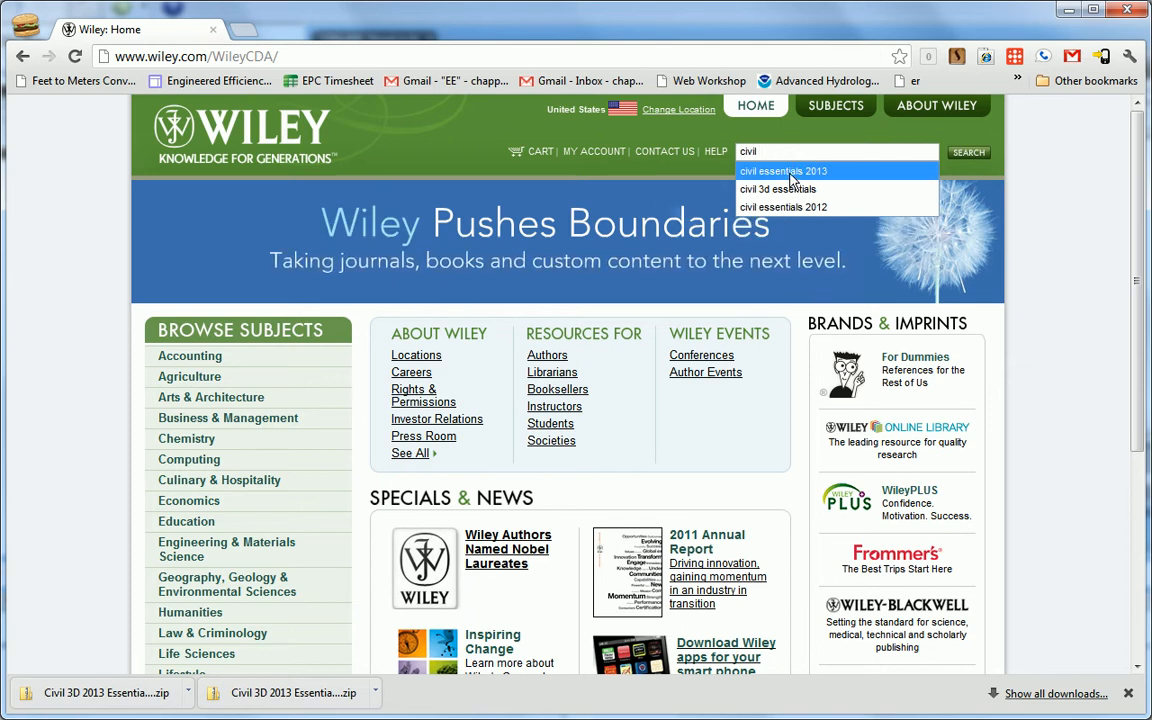
pyautogui.click(784, 170)
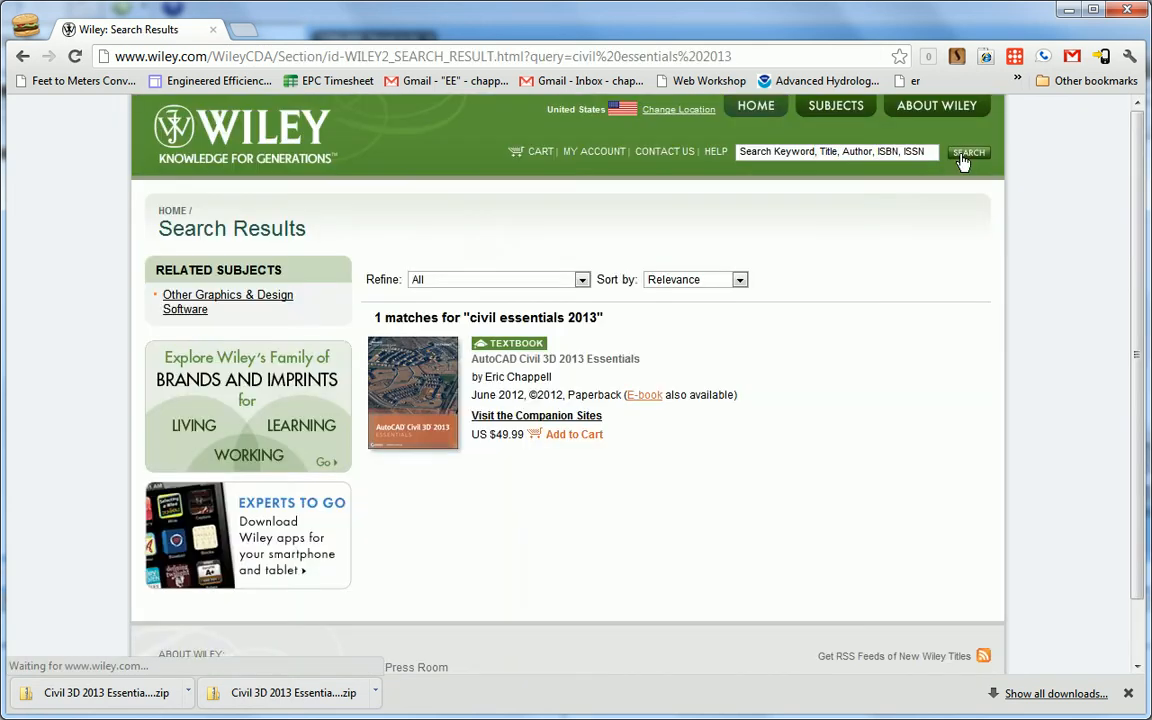
pyautogui.moveTo(408, 418)
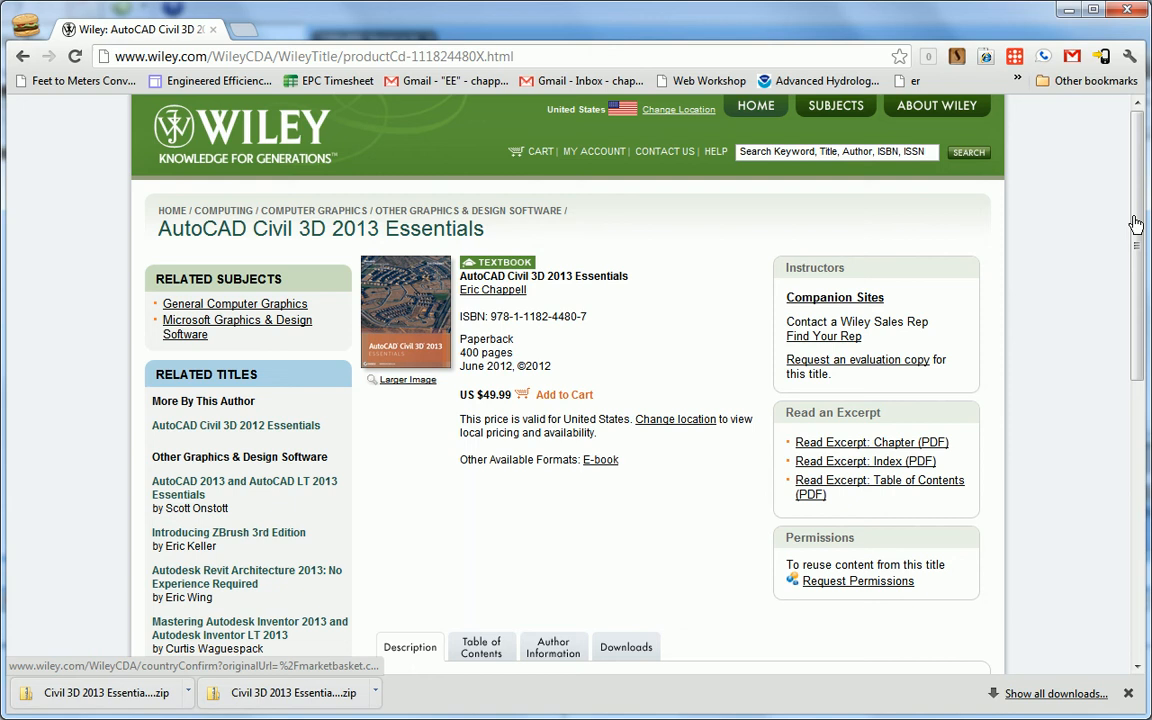
pyautogui.scroll(-3)
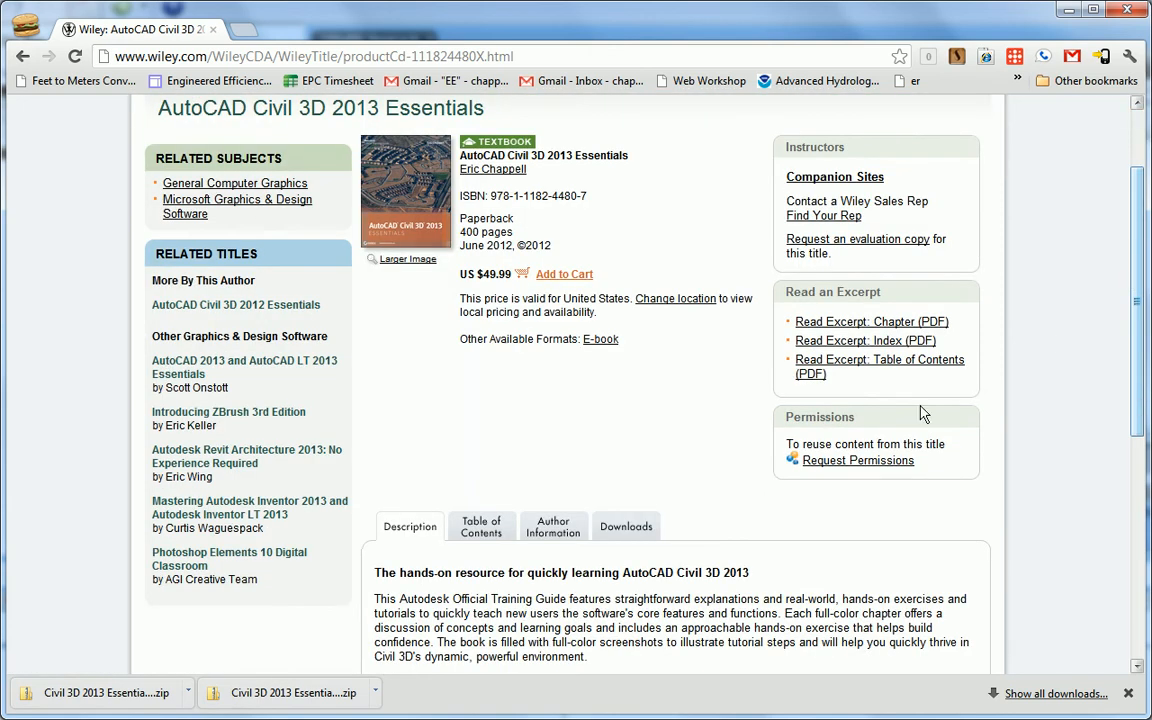
pyautogui.scroll(-3)
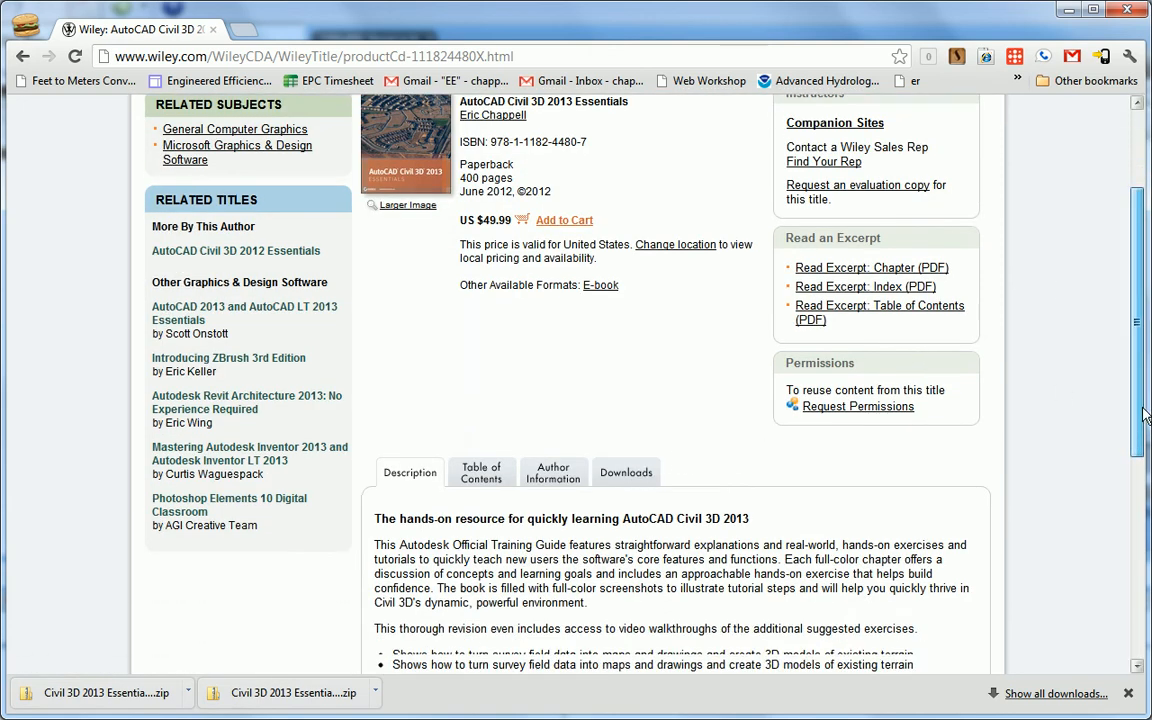
pyautogui.click(626, 472)
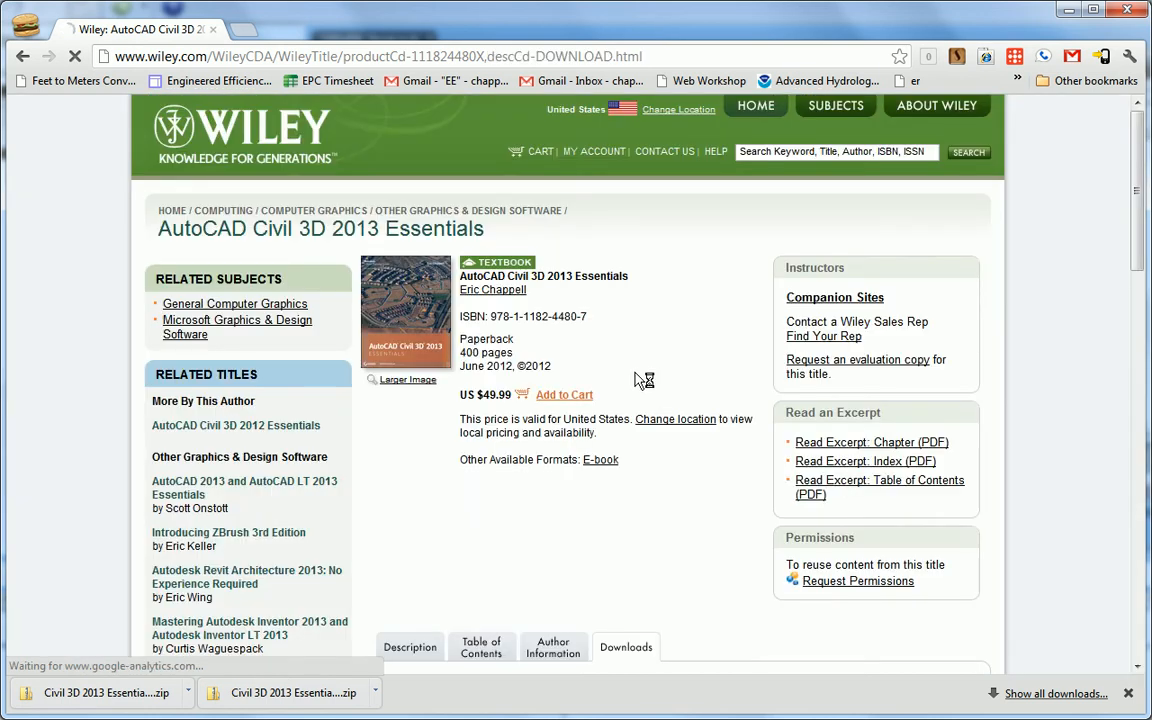
# Download the Chapter 1 Imperial data set from the Downloads list.
pyautogui.scroll(-3)
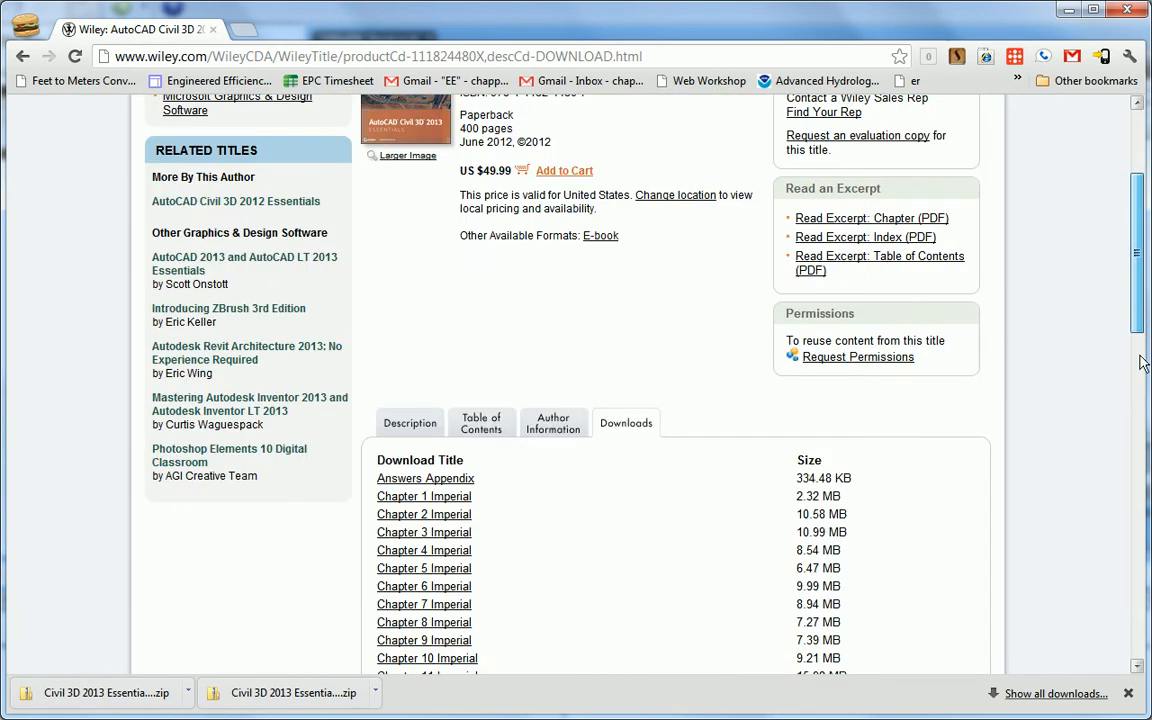
pyautogui.scroll(-3)
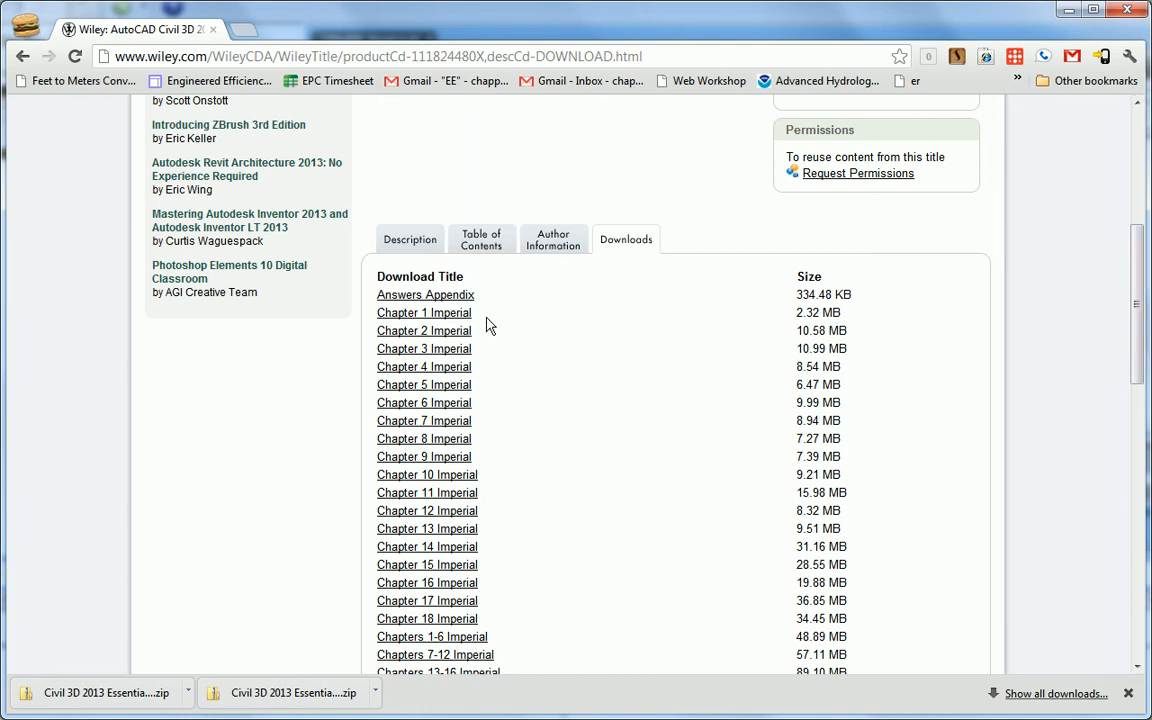
pyautogui.click(424, 312)
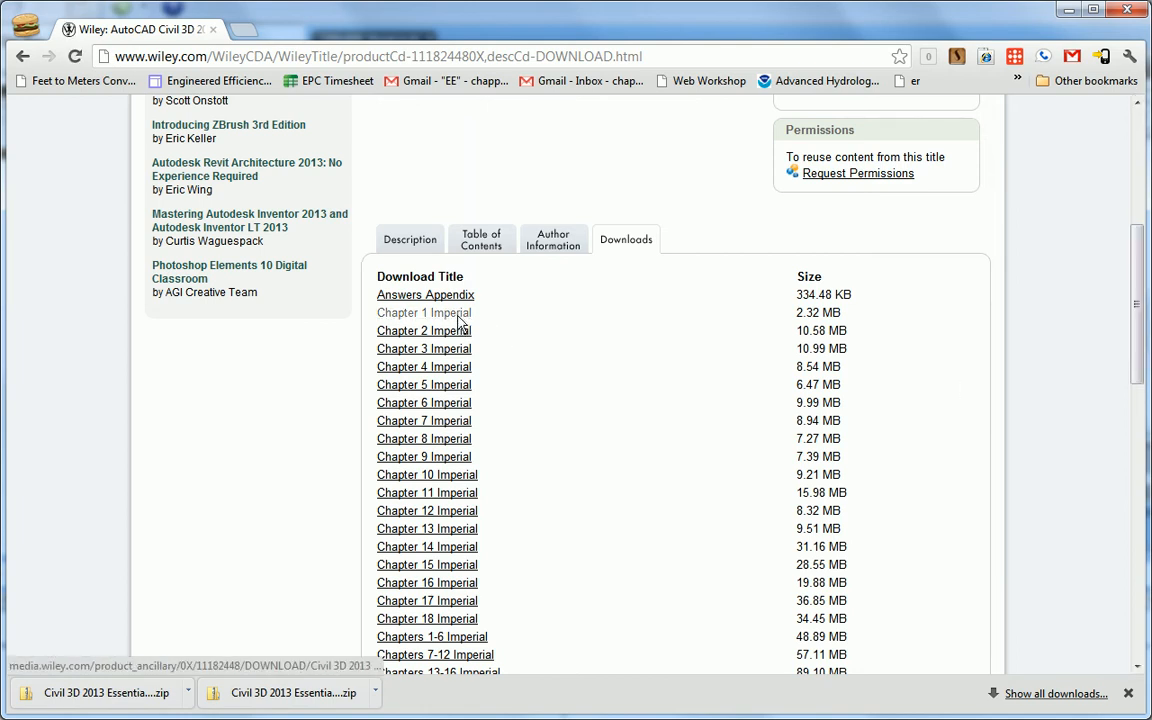
pyautogui.click(424, 312)
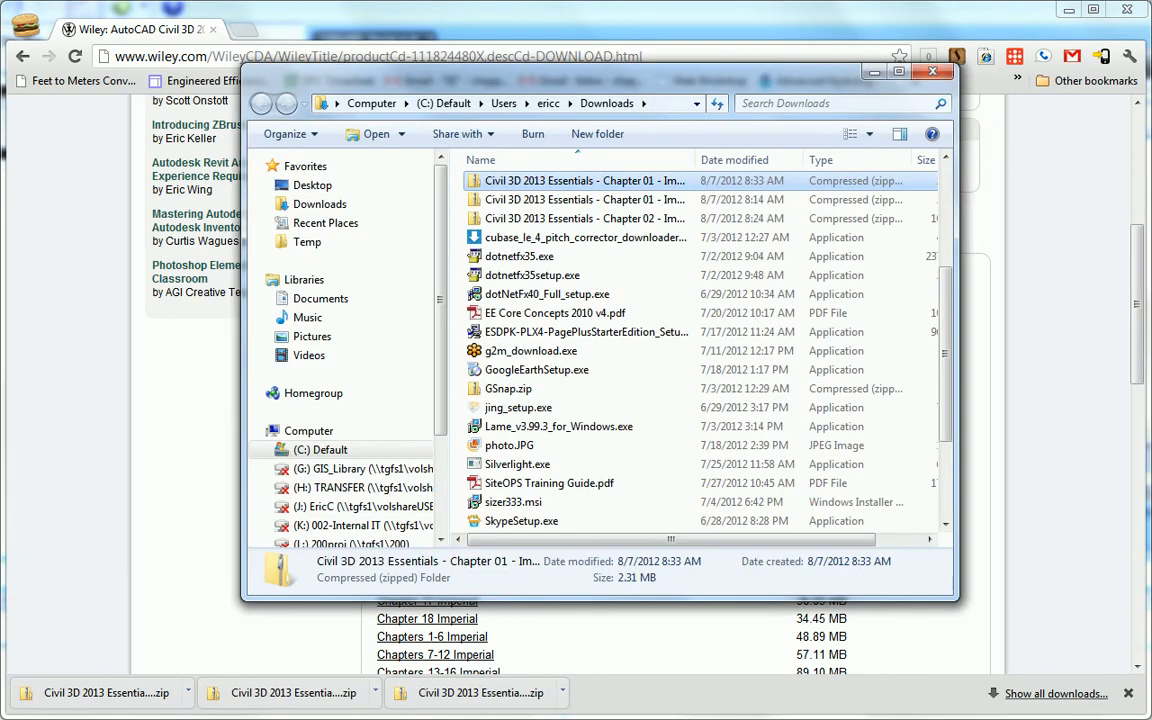
# Extract the Chapter 01 zip to C:, creating Civil 3D 2013 Essentials\Chapter 01.
pyautogui.rightClick(584, 180)
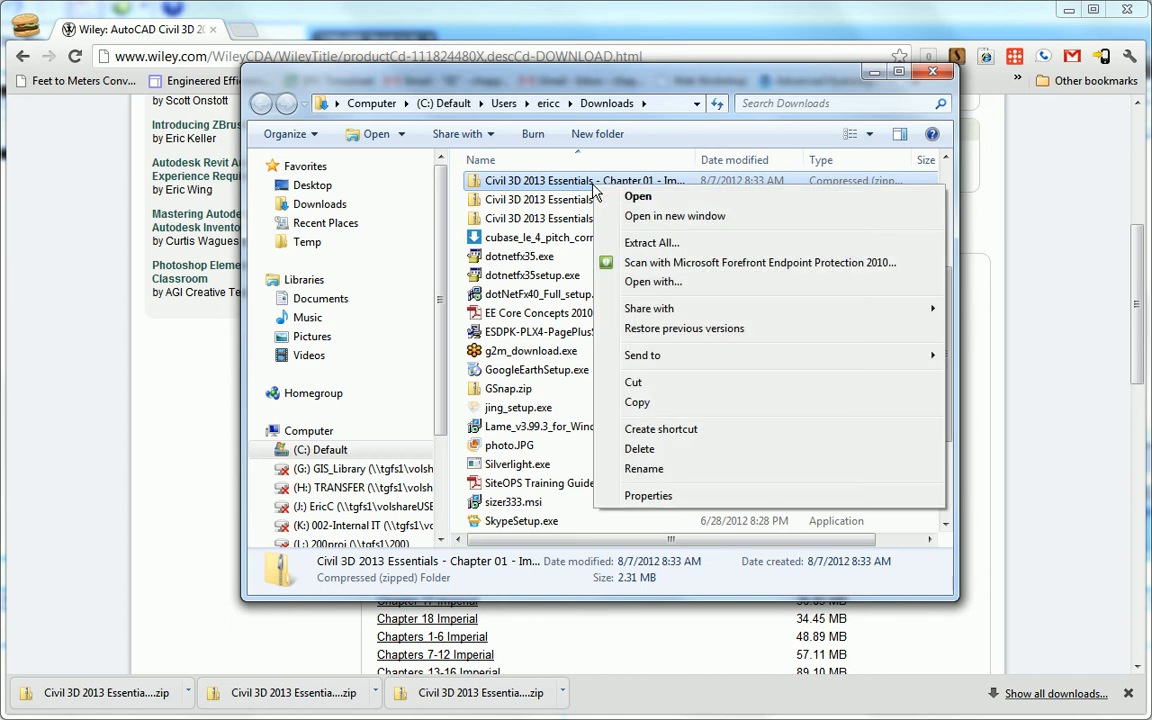
pyautogui.moveTo(576, 186)
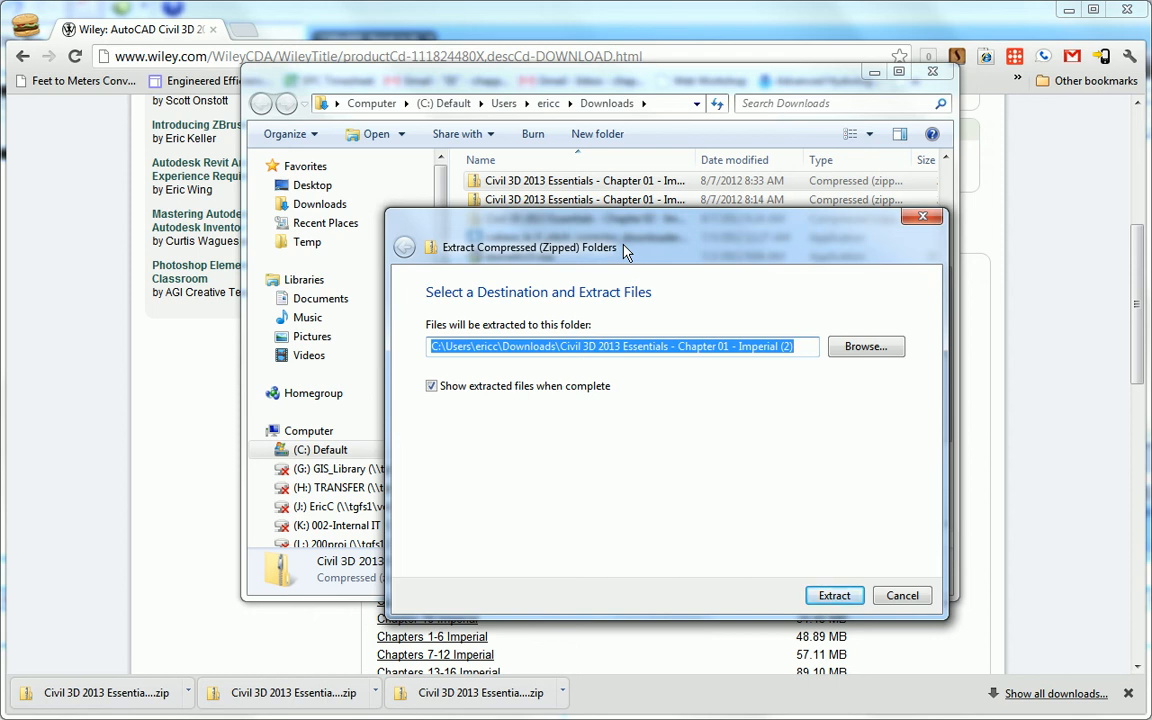
pyautogui.write('C')
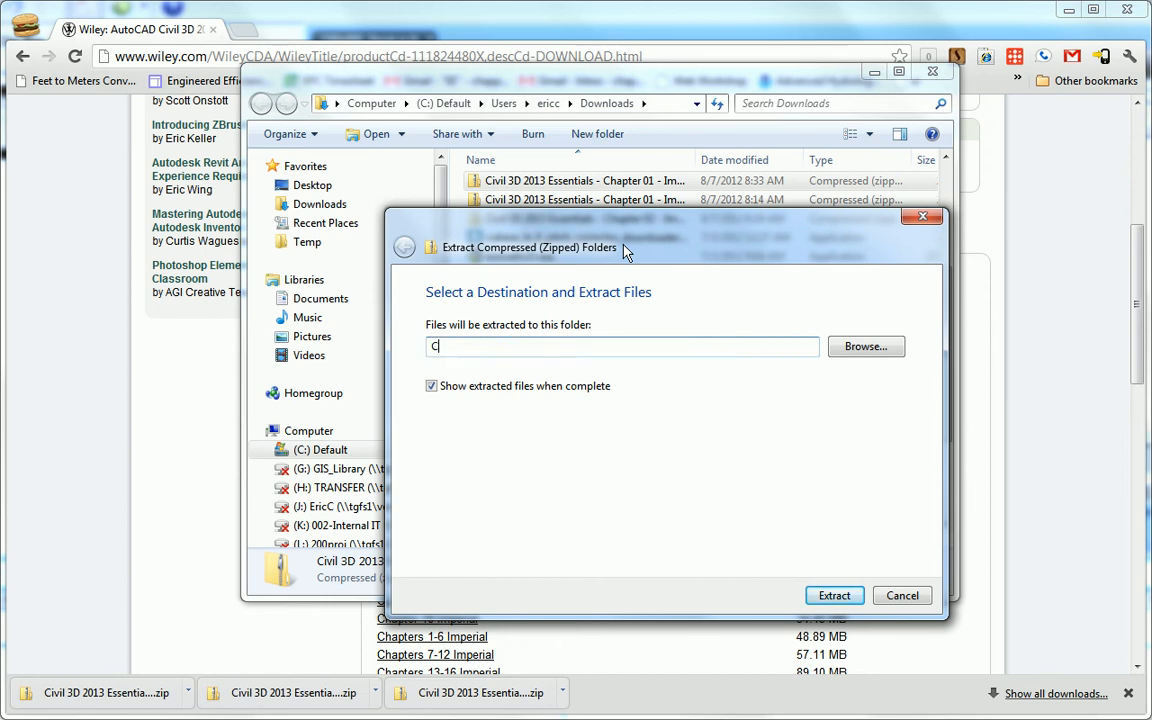
pyautogui.write(':')
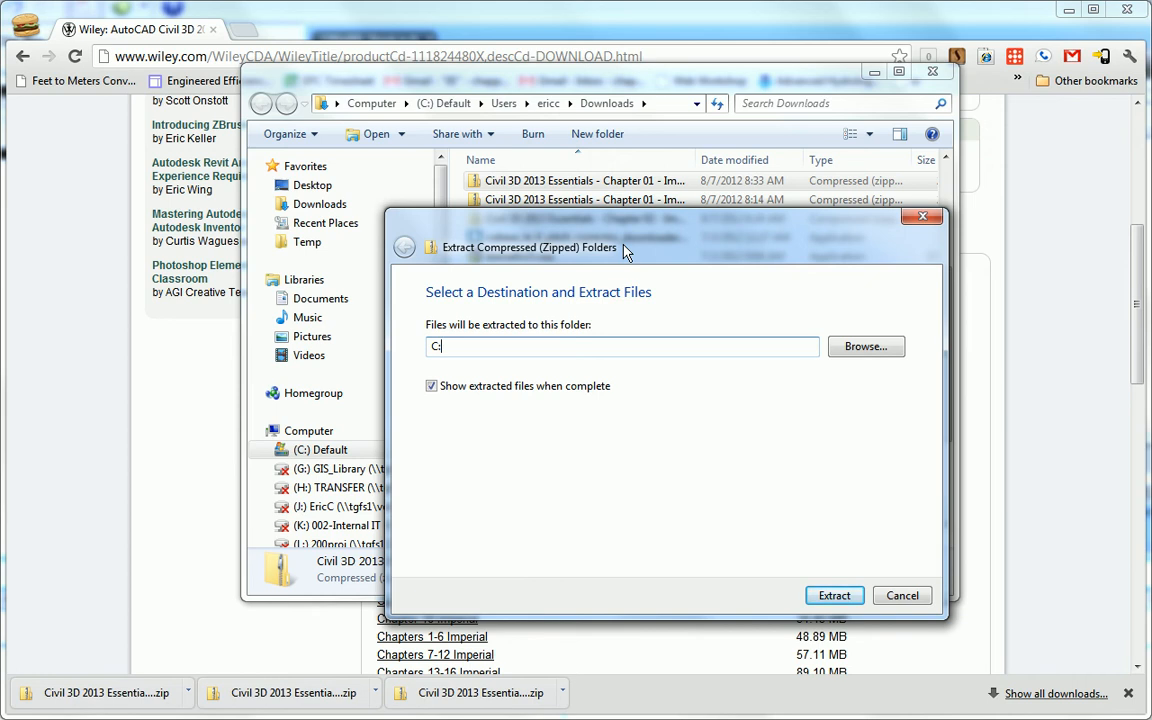
pyautogui.moveTo(834, 596)
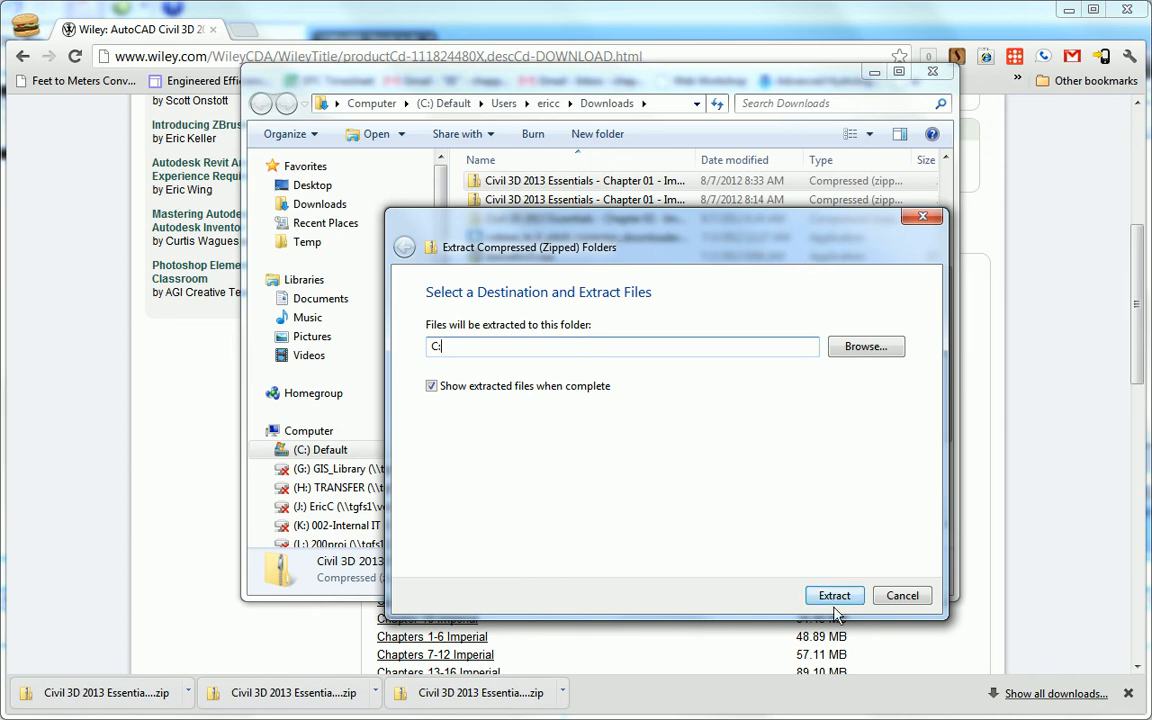
pyautogui.click(834, 596)
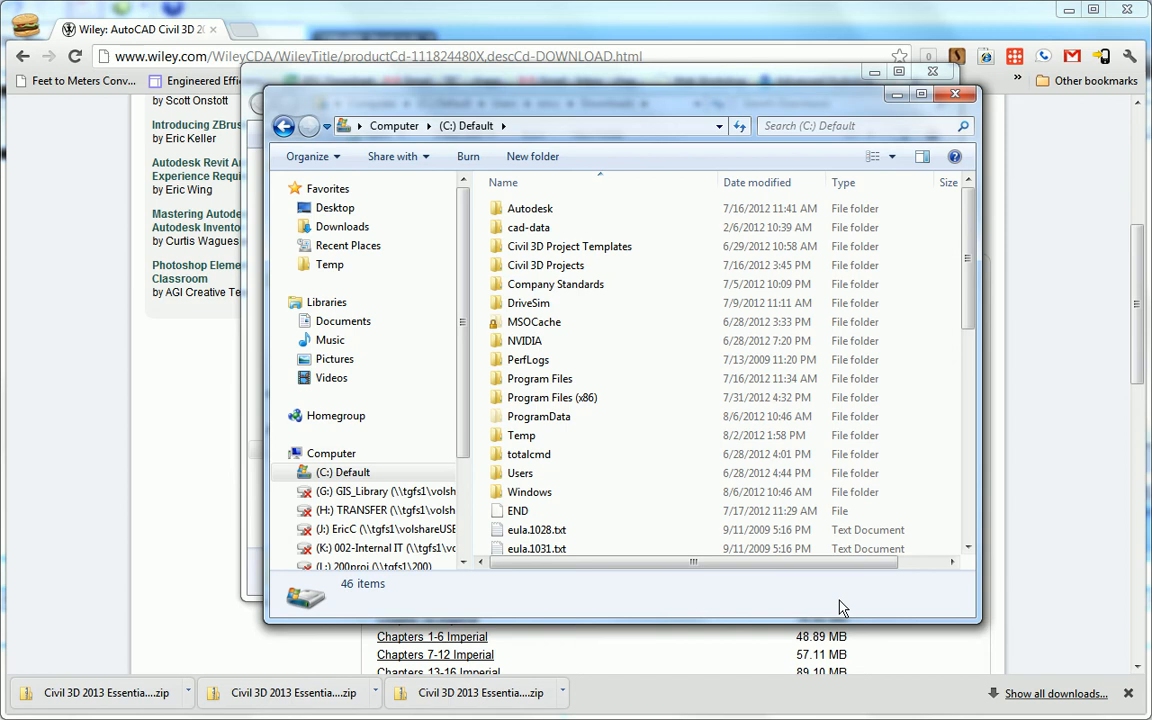
pyautogui.moveTo(668, 260)
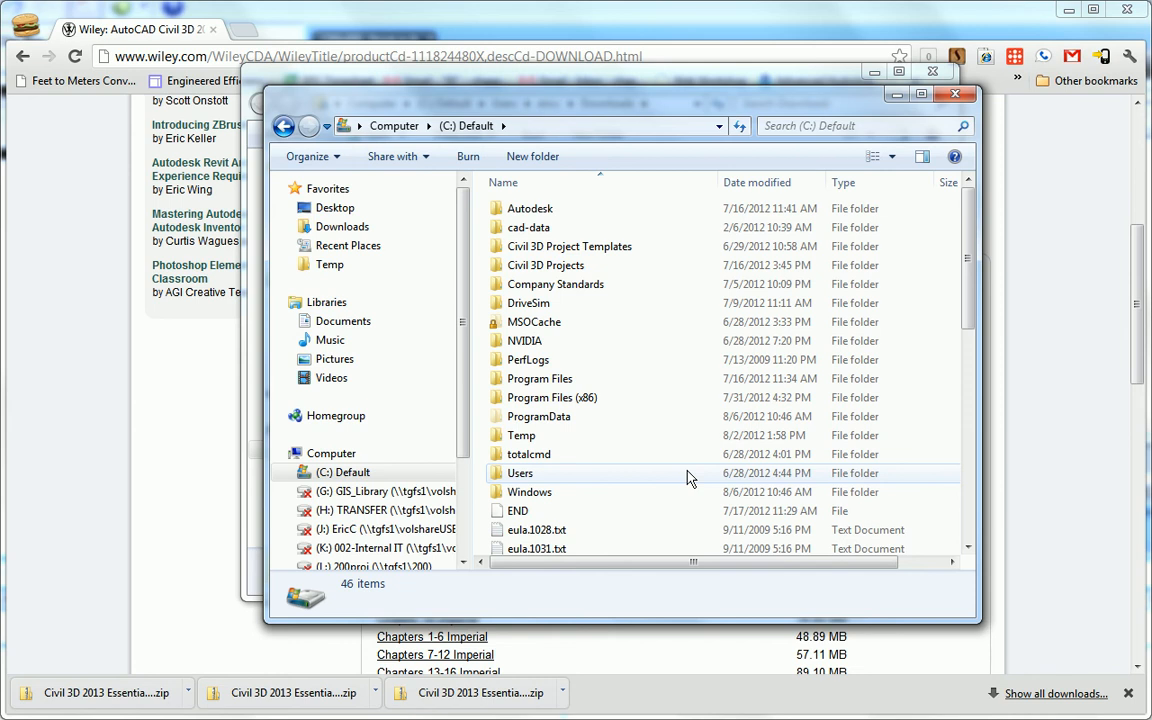
pyautogui.moveTo(652, 378)
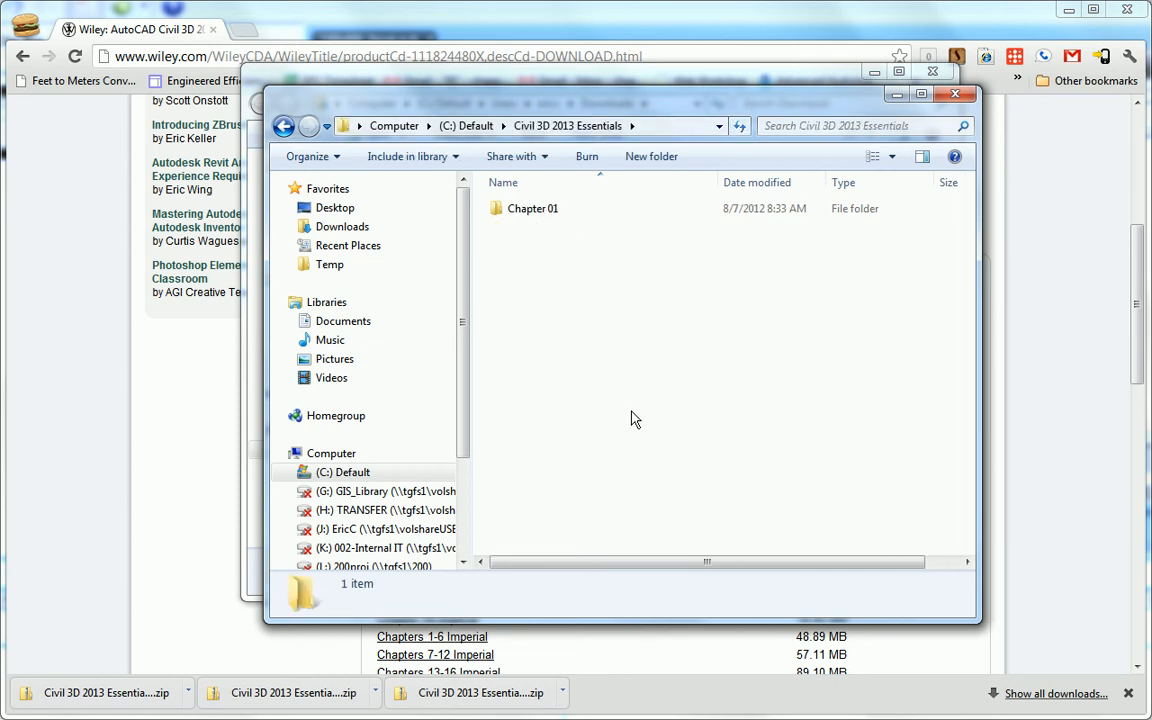
pyautogui.click(532, 208)
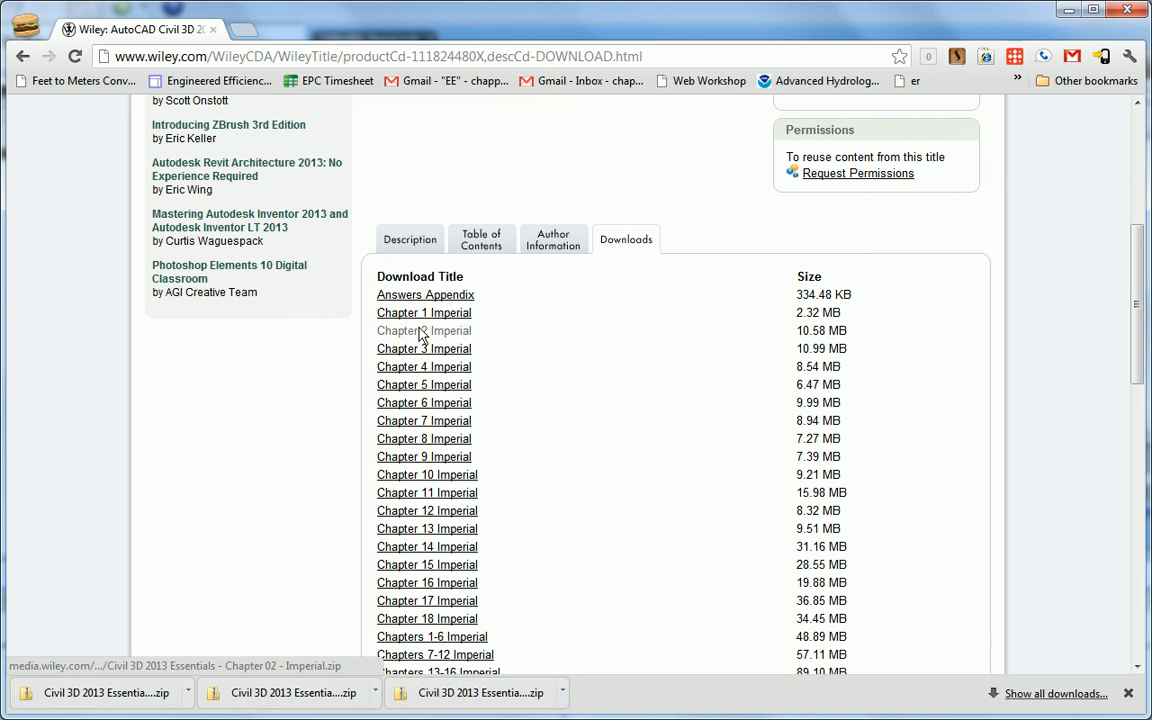
# Download Chapter 2 Imperial to Downloads and start Extract All with destination C:.
pyautogui.click(424, 330)
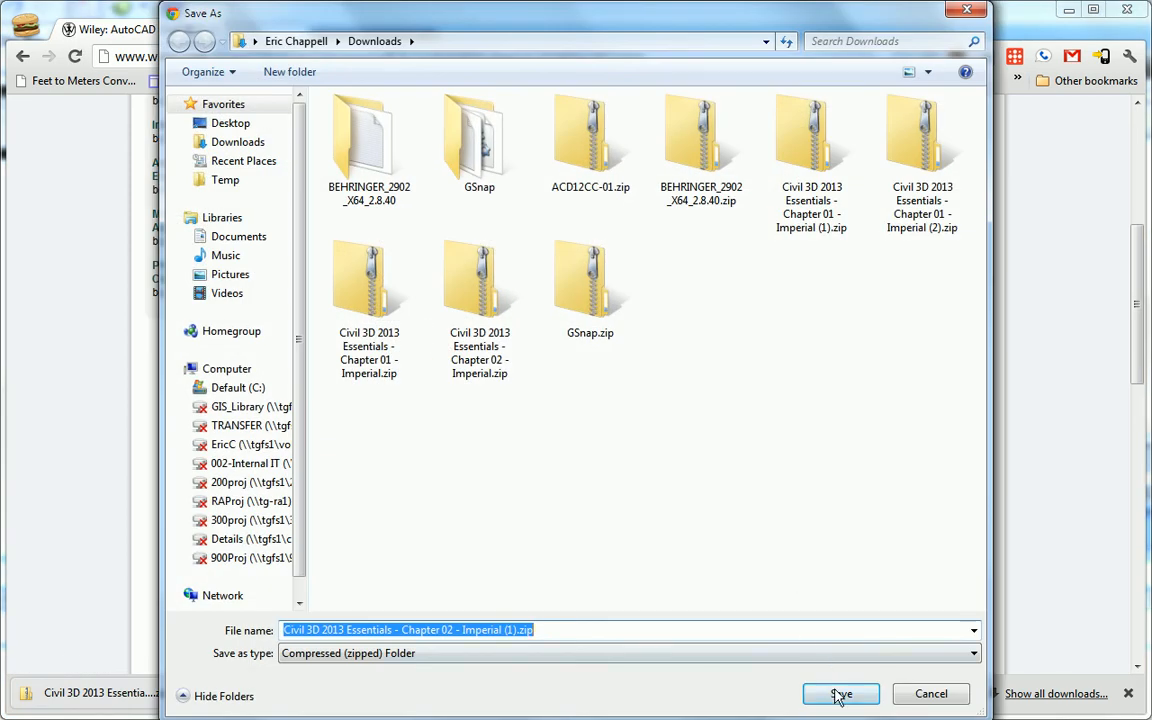
pyautogui.click(840, 694)
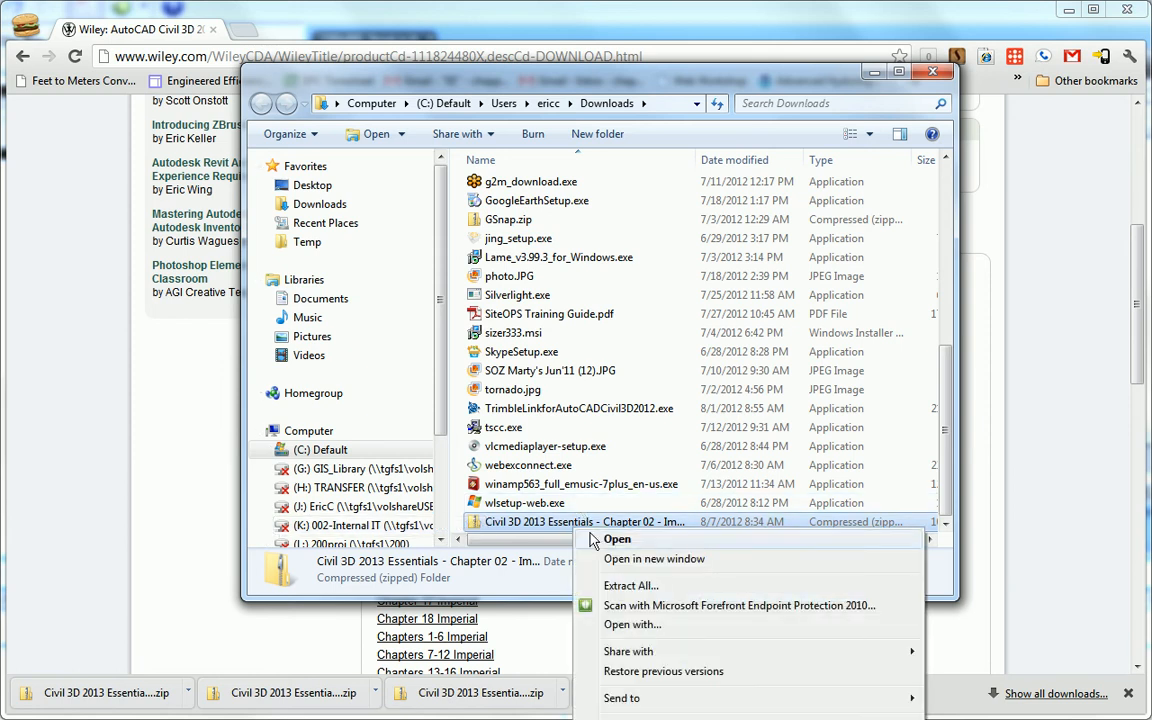
pyautogui.click(630, 584)
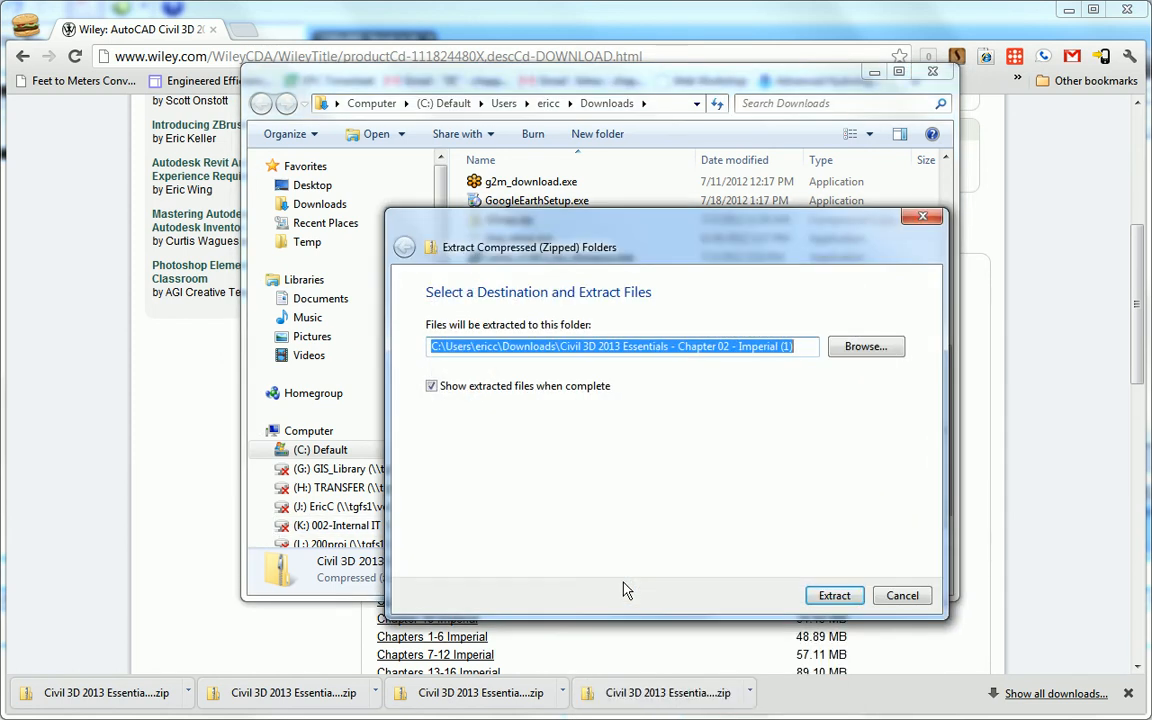
pyautogui.write('C:')
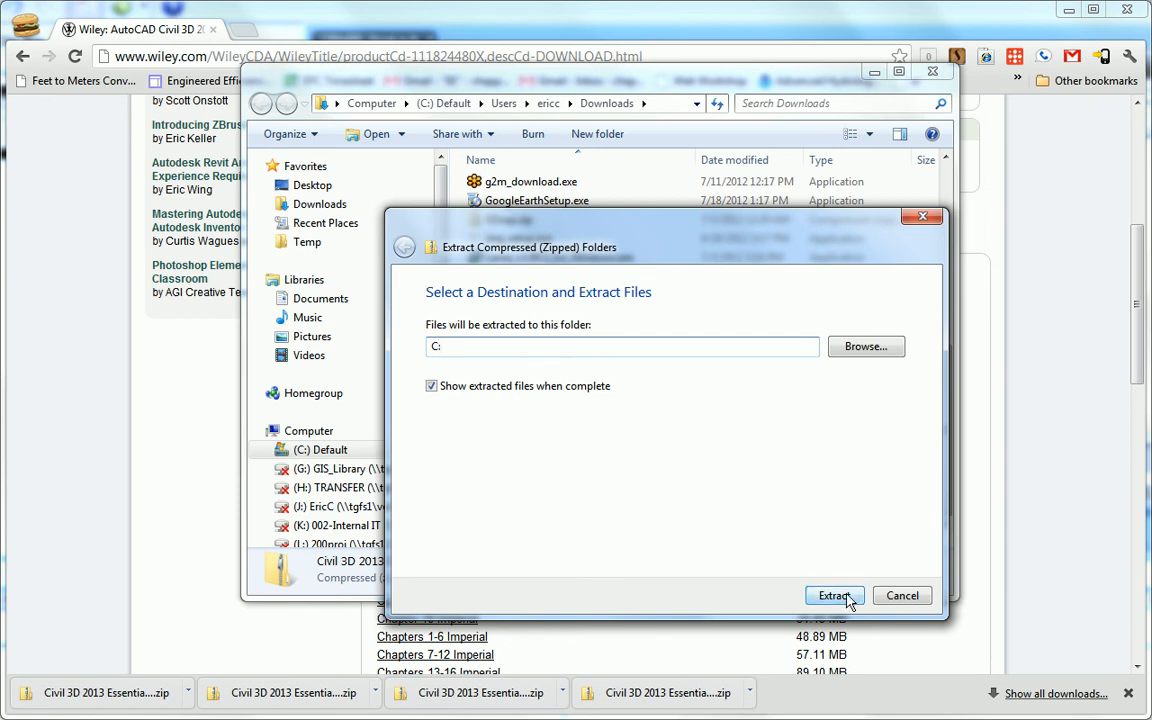
# Extract Chapter 02 to C:, merging into Civil 3D 2013 Essentials beside Chapter 01.
pyautogui.click(830, 596)
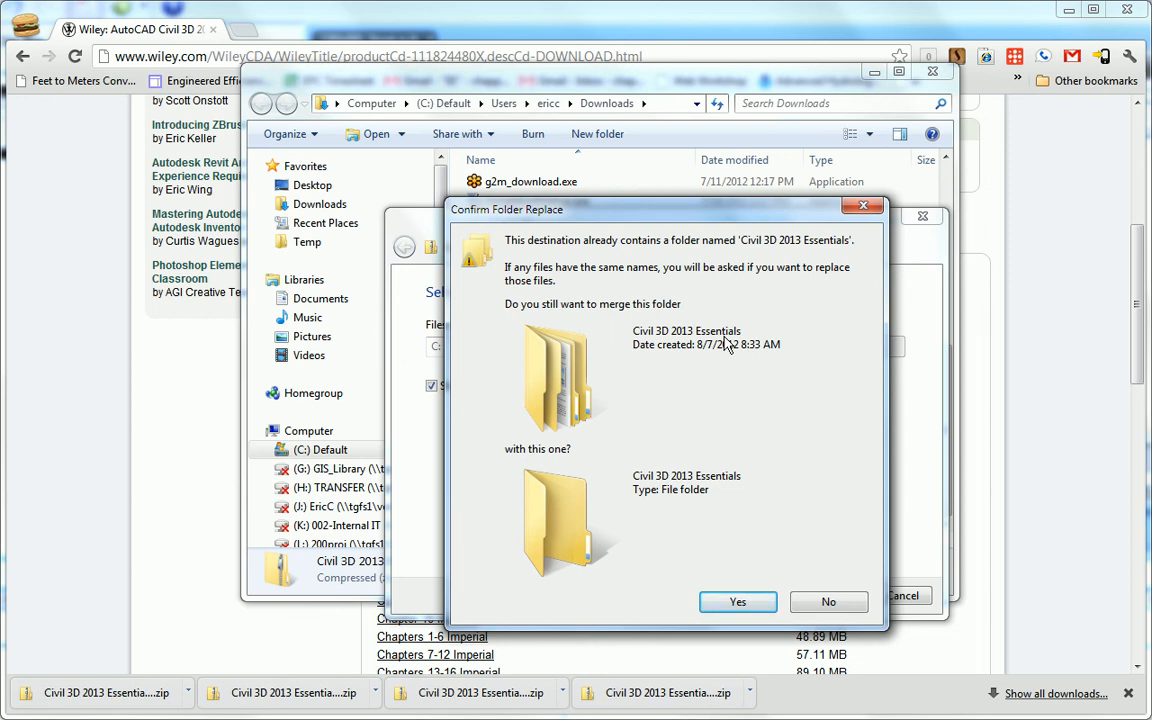
pyautogui.click(738, 602)
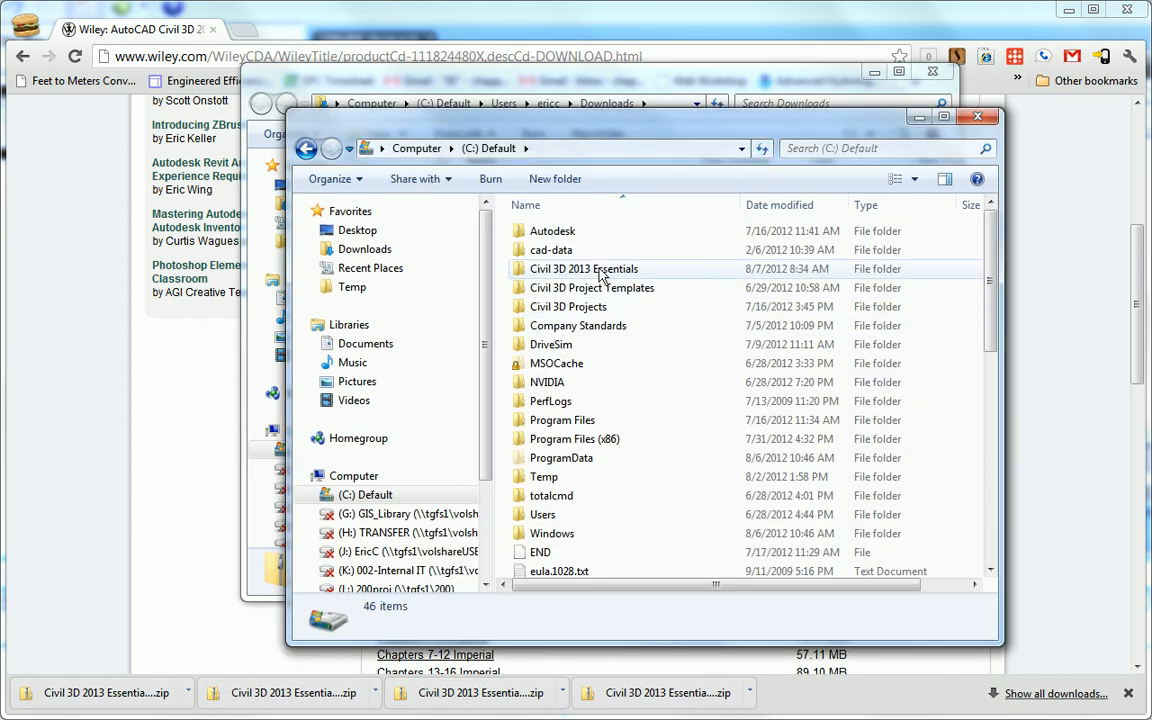
pyautogui.doubleClick(588, 268)
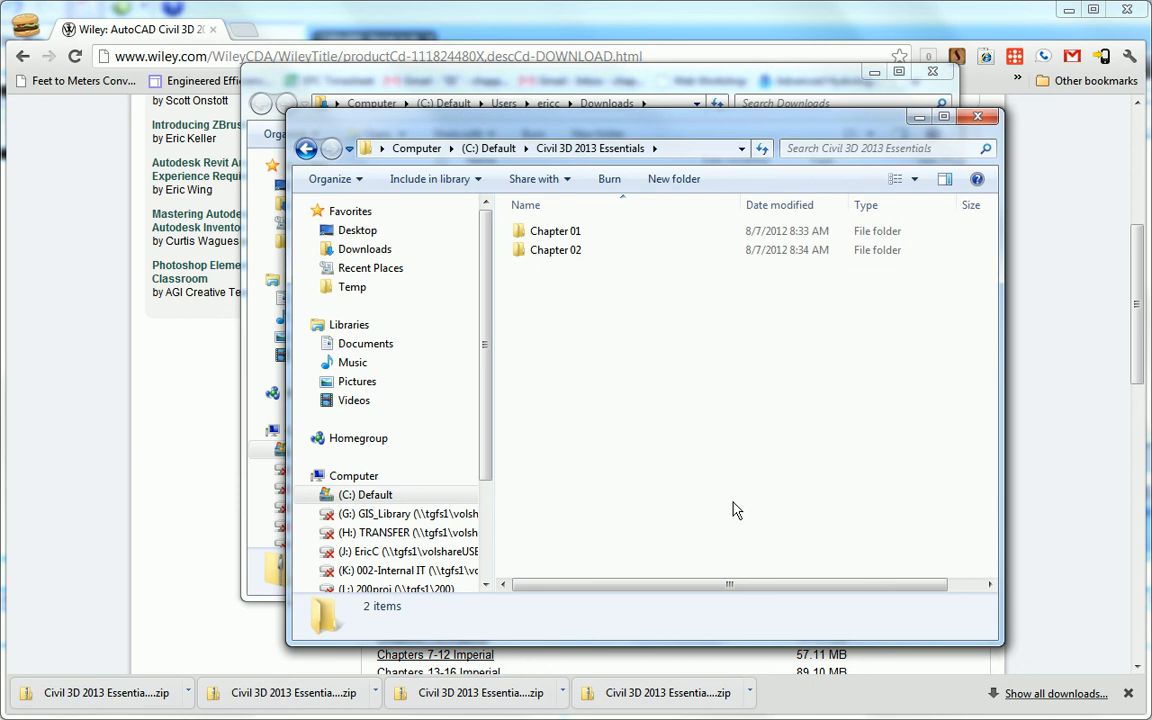
pyautogui.moveTo(588, 486)
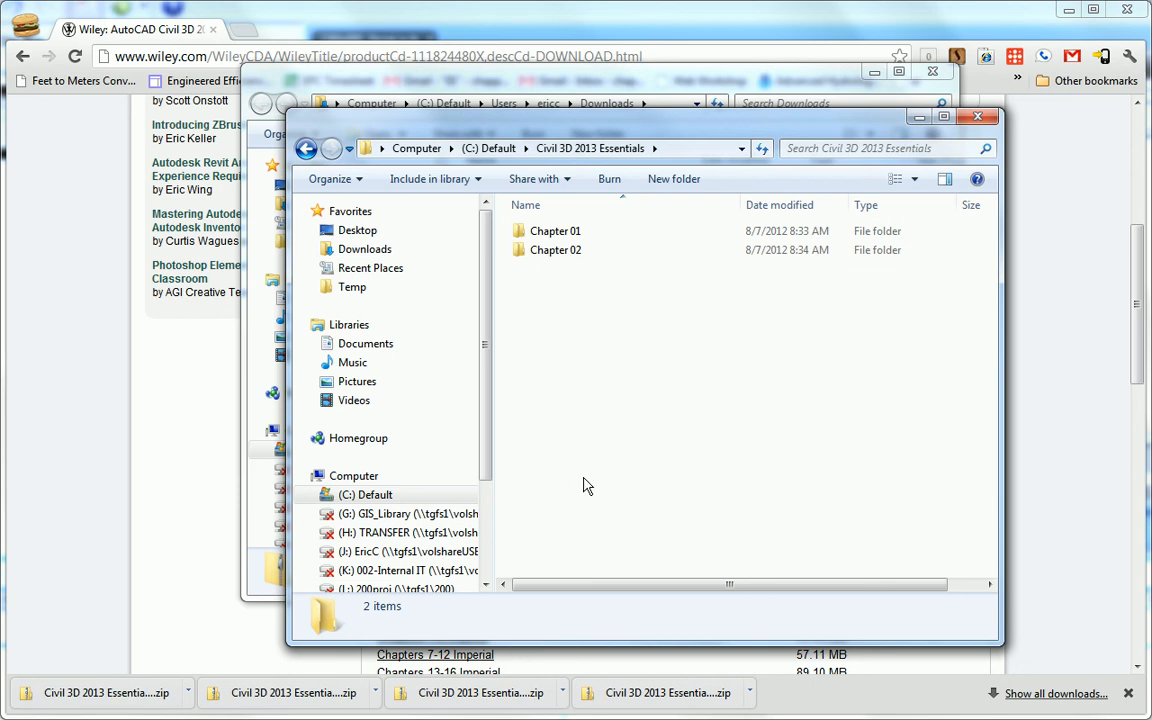
pyautogui.click(976, 116)
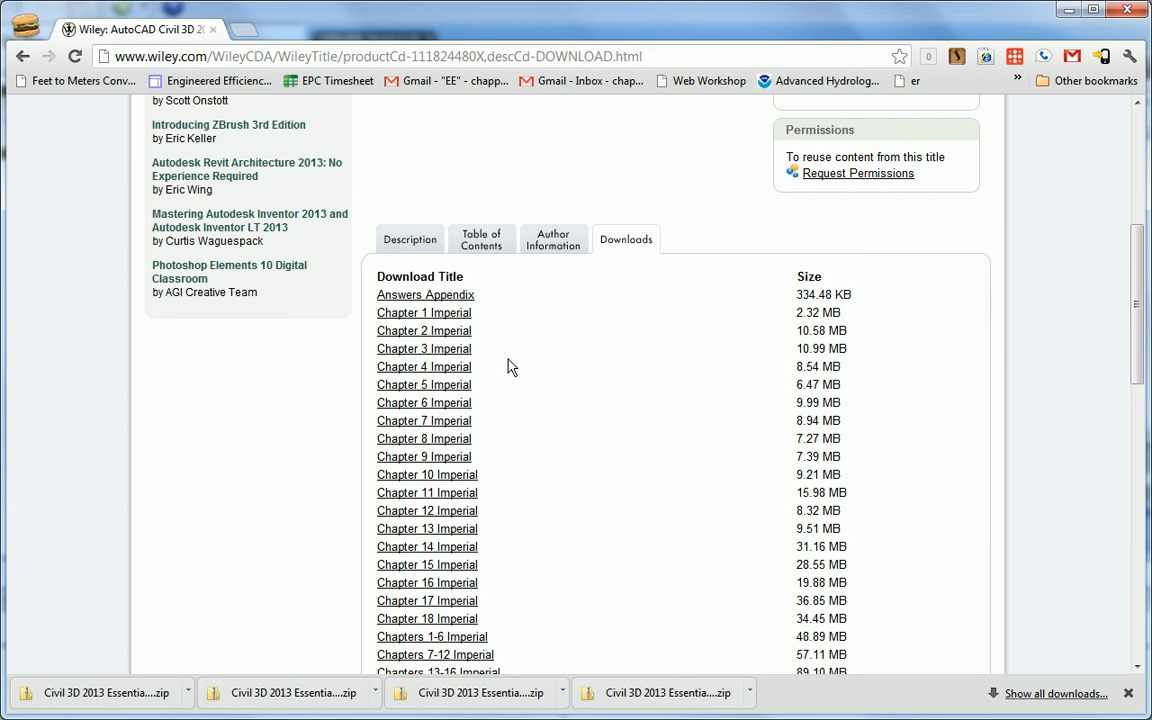
pyautogui.moveTo(420, 300)
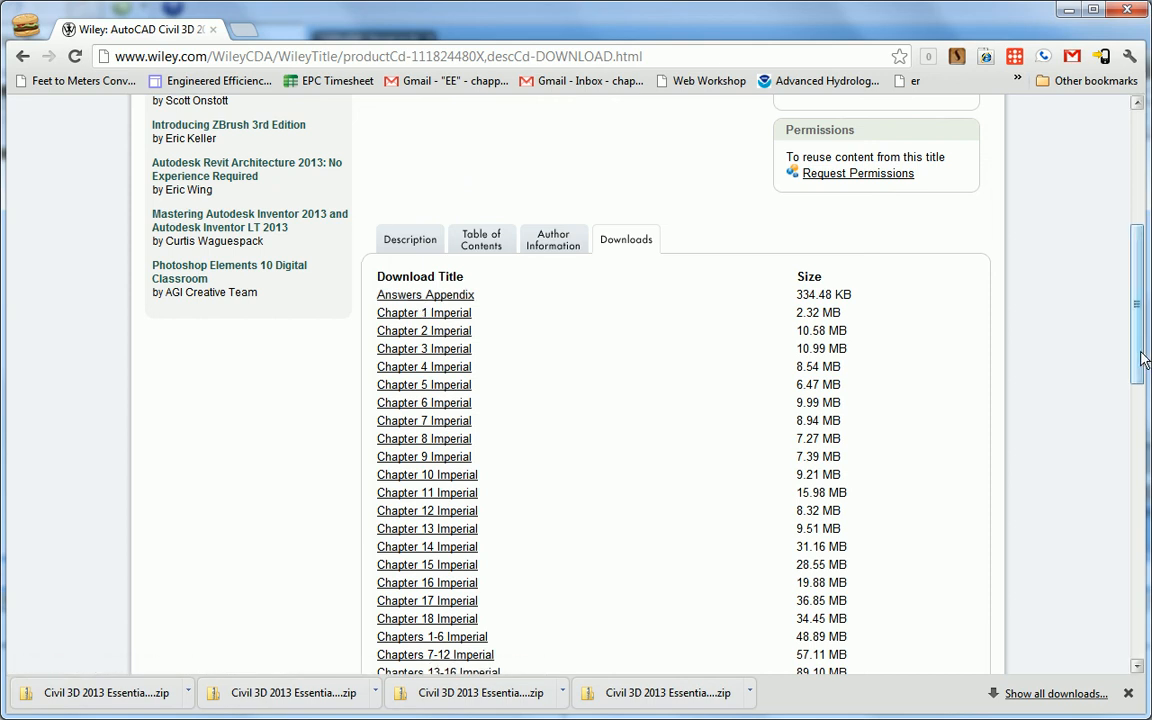
# Download the Chapter 1 Video data set from the Video section of the list.
pyautogui.scroll(-3)
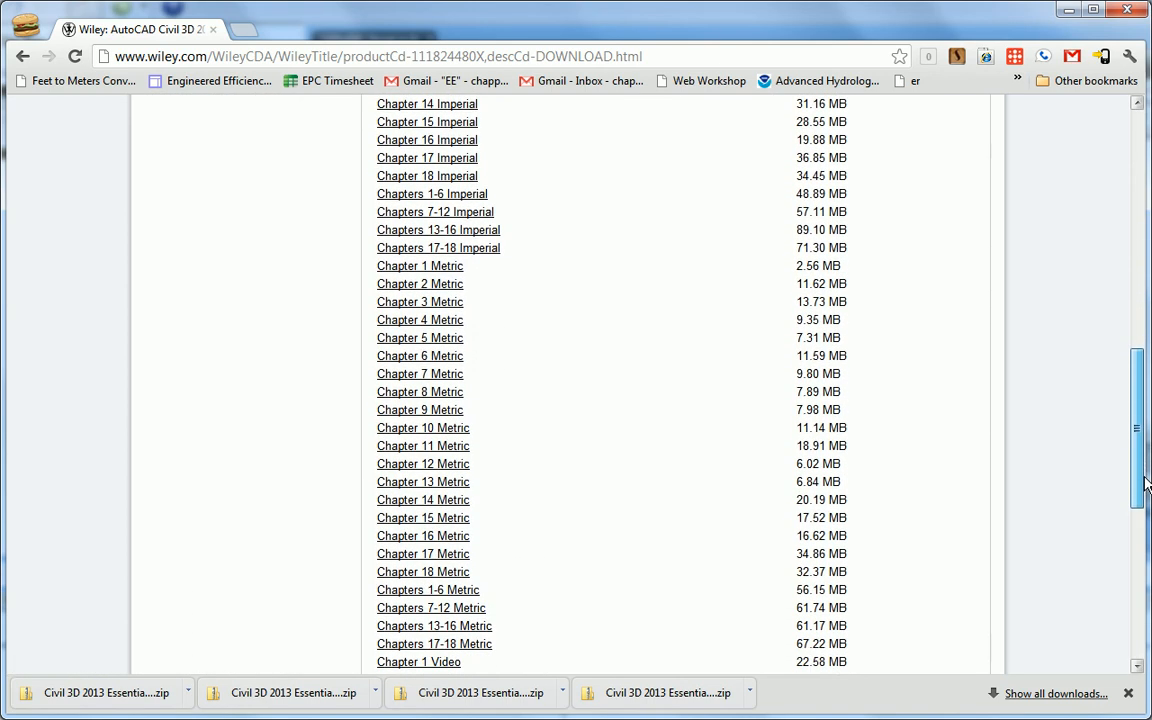
pyautogui.scroll(-3)
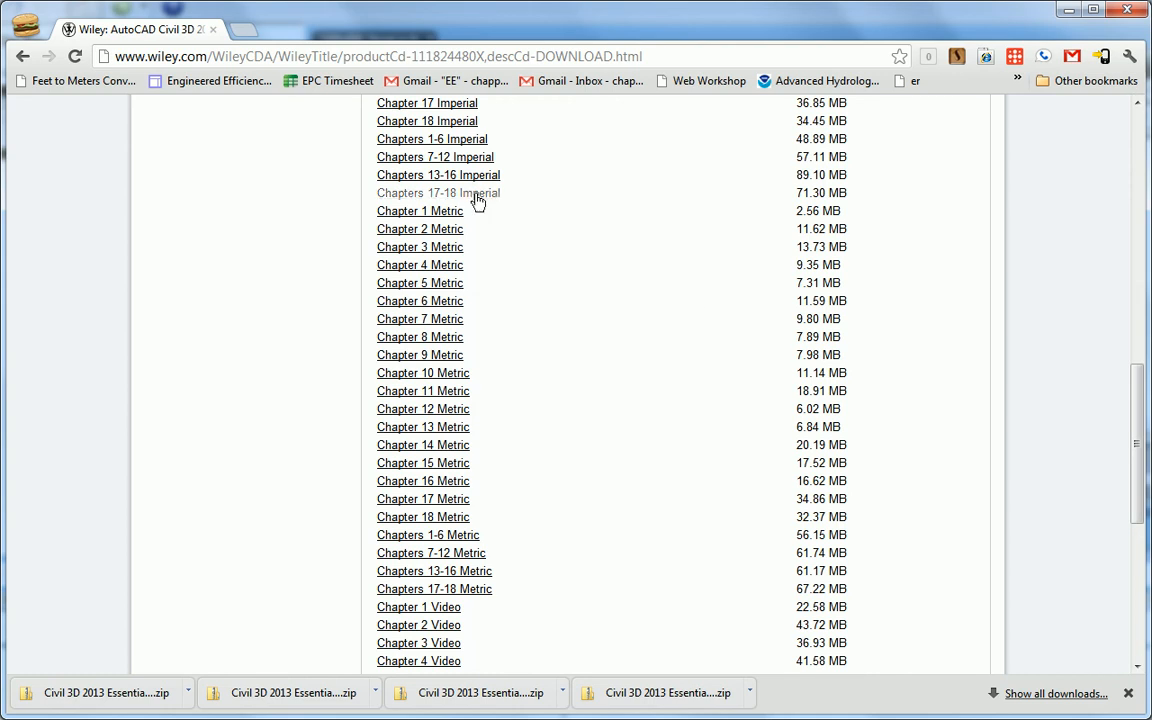
pyautogui.moveTo(476, 552)
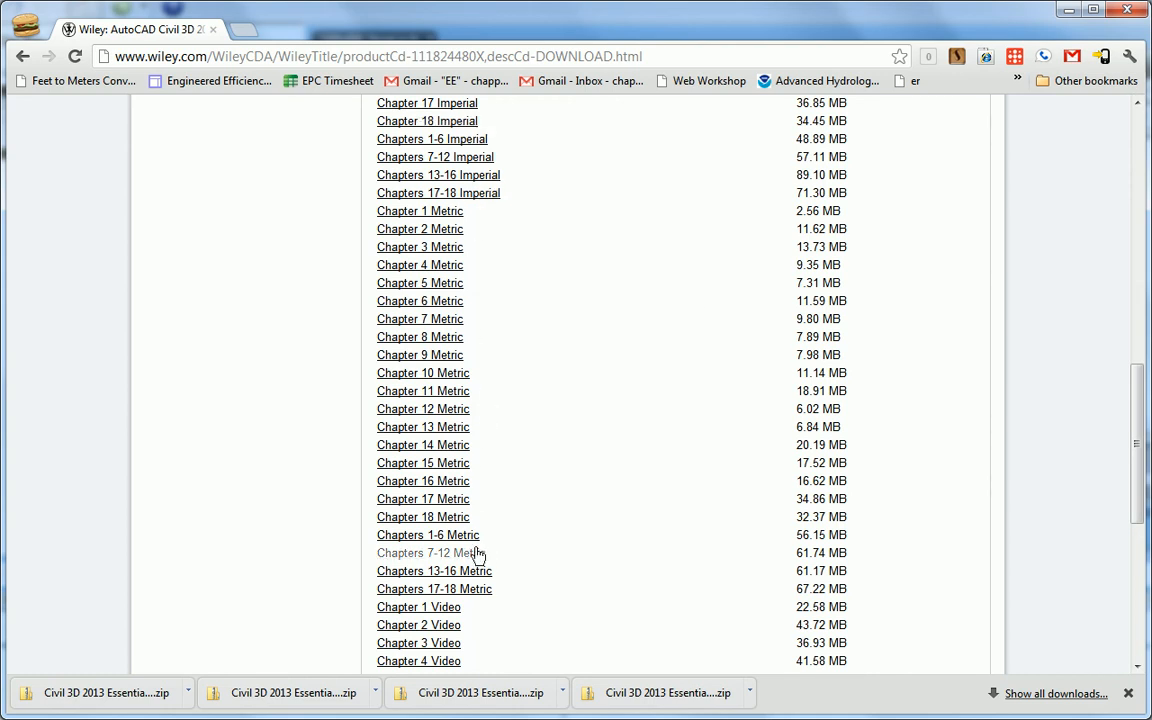
pyautogui.scroll(-3)
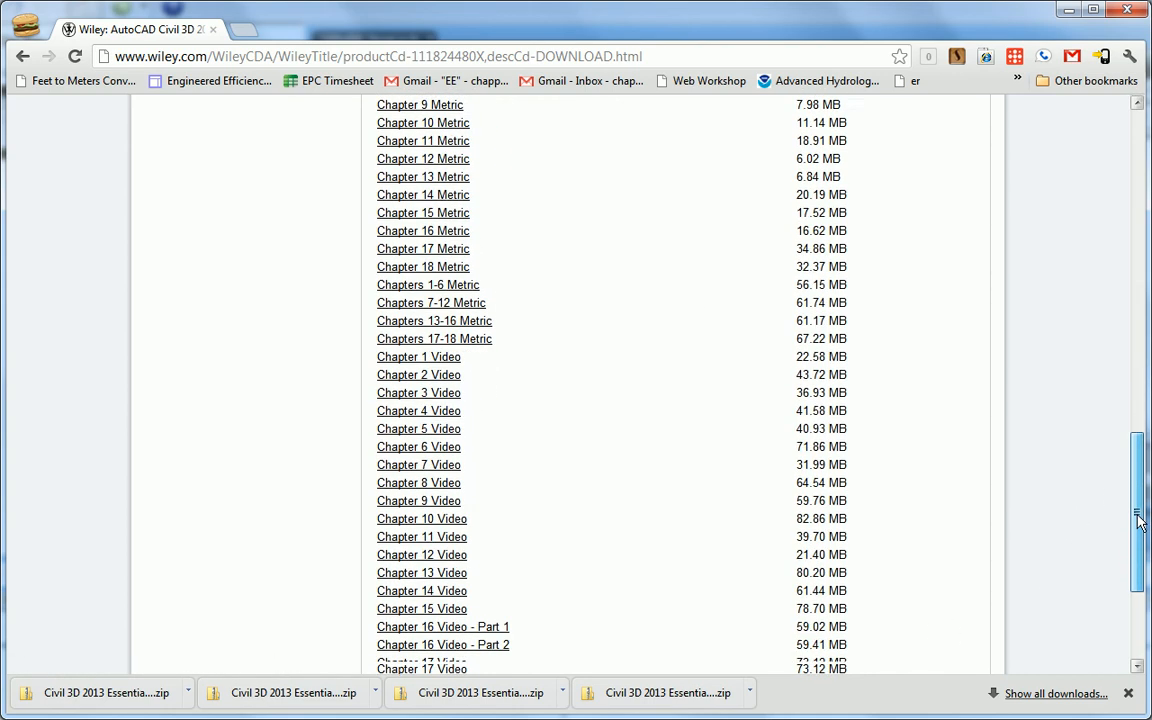
pyautogui.scroll(-3)
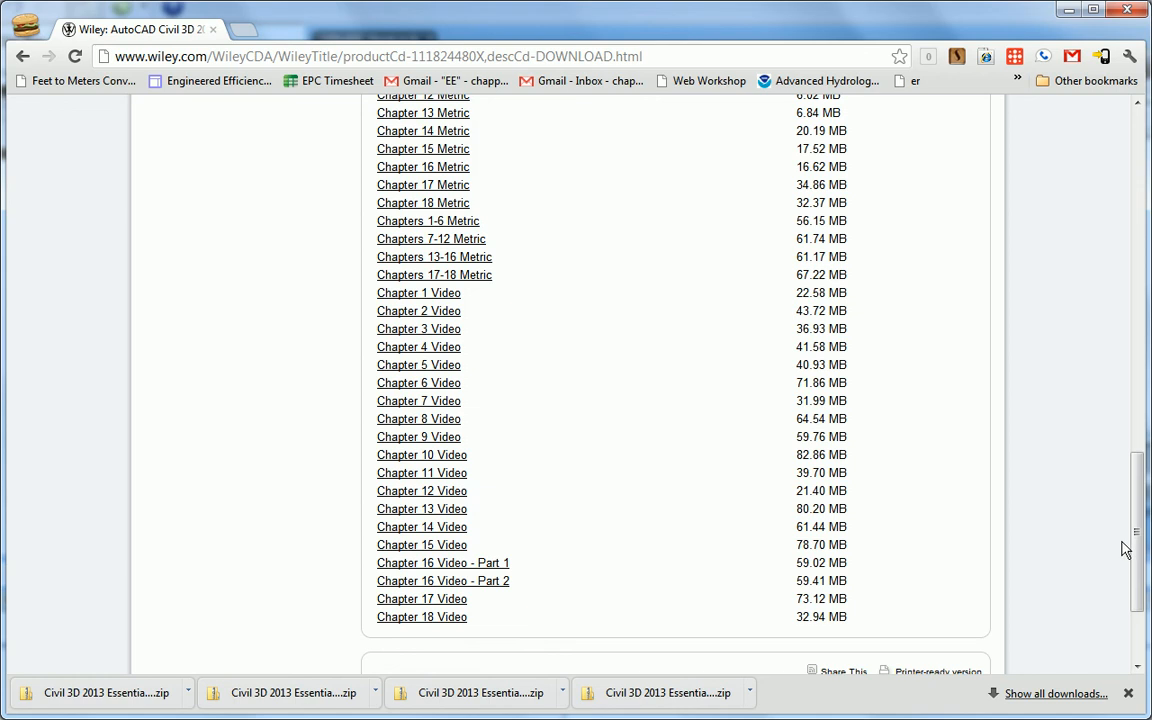
pyautogui.moveTo(424, 464)
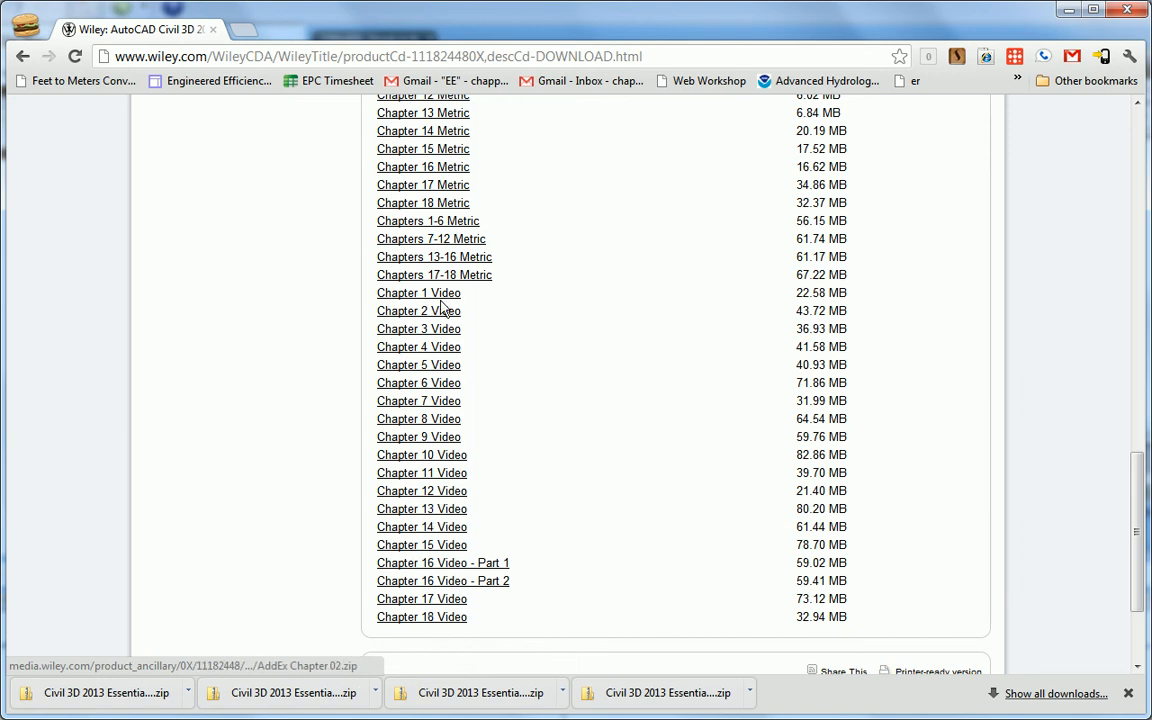
pyautogui.click(418, 292)
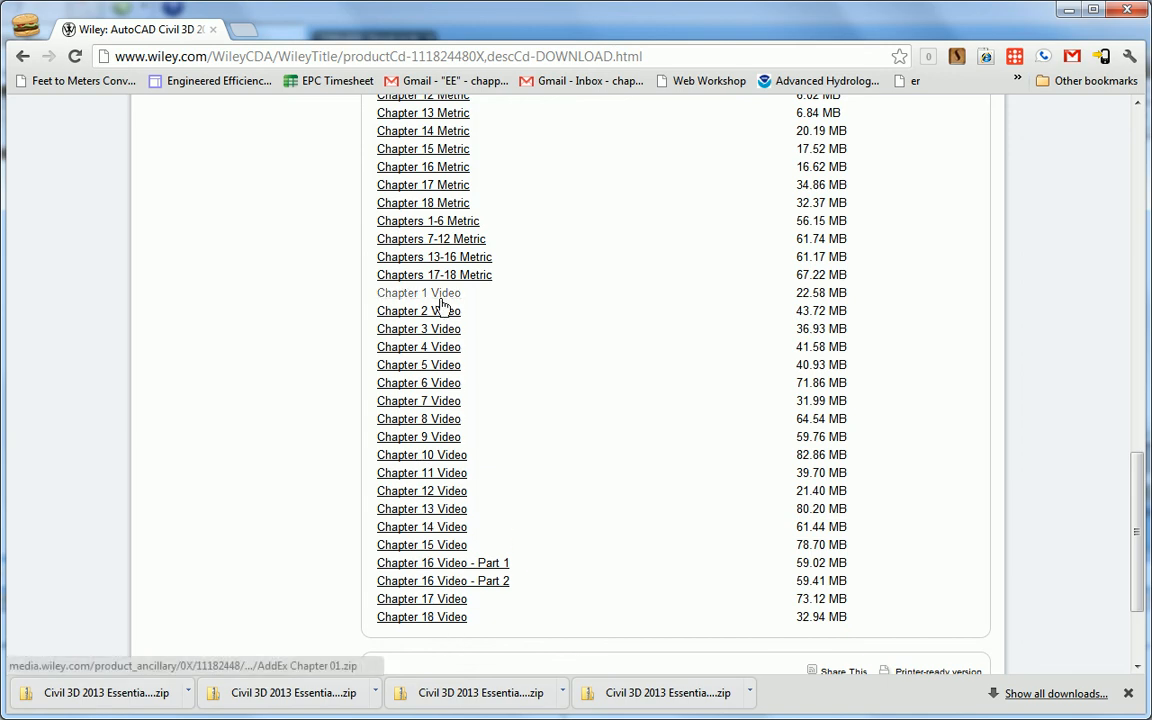